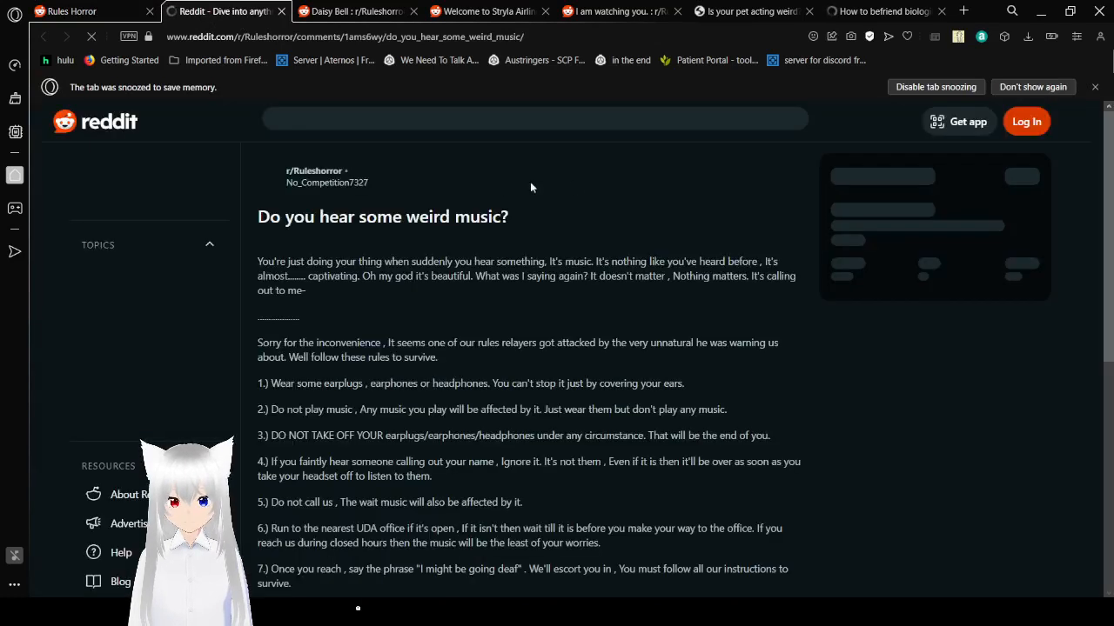
Scroll through all seven rules of 'Do you hear some weird music?' to the UDA sign-off
scroll(down, 3)
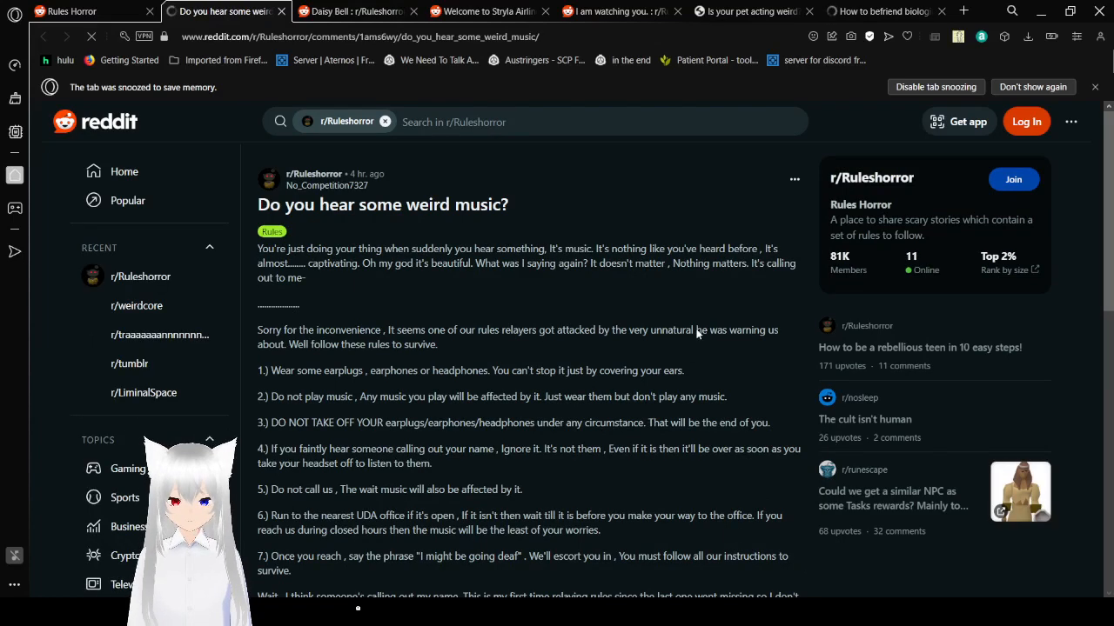
scroll(down, 3)
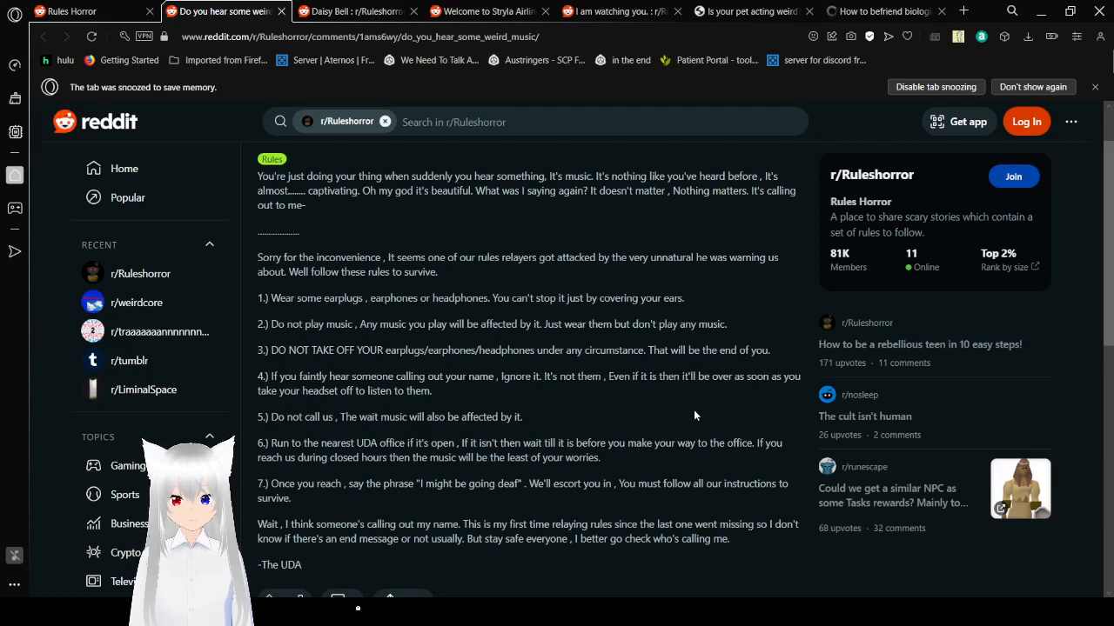
Scroll past the weird-music post's end to its vote count and 5 comments
scroll(down, 3)
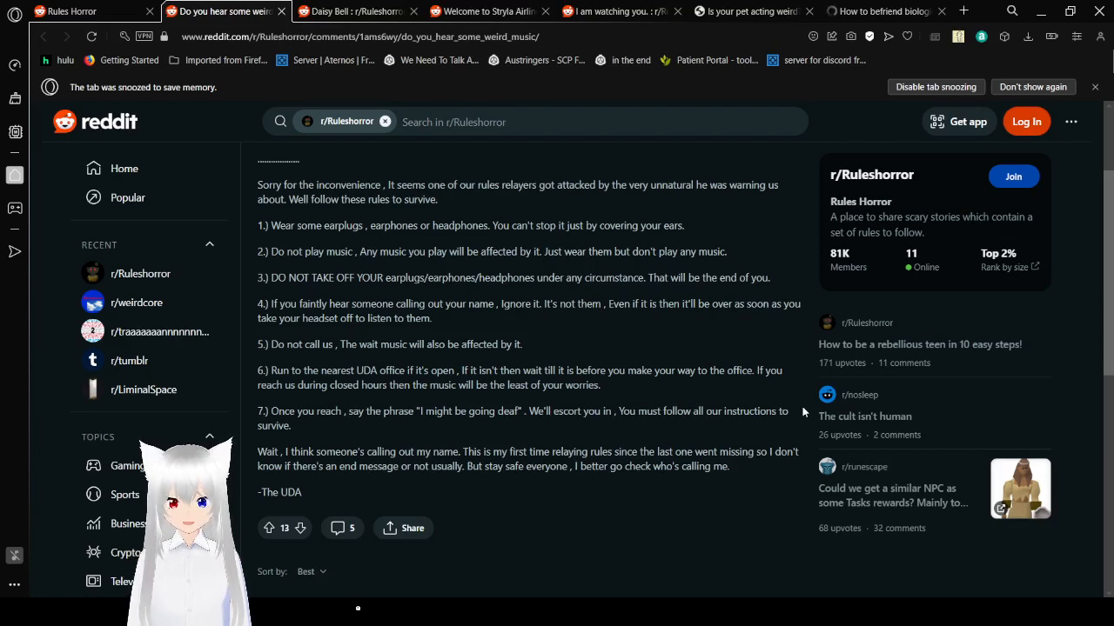
mouse_move(798, 422)
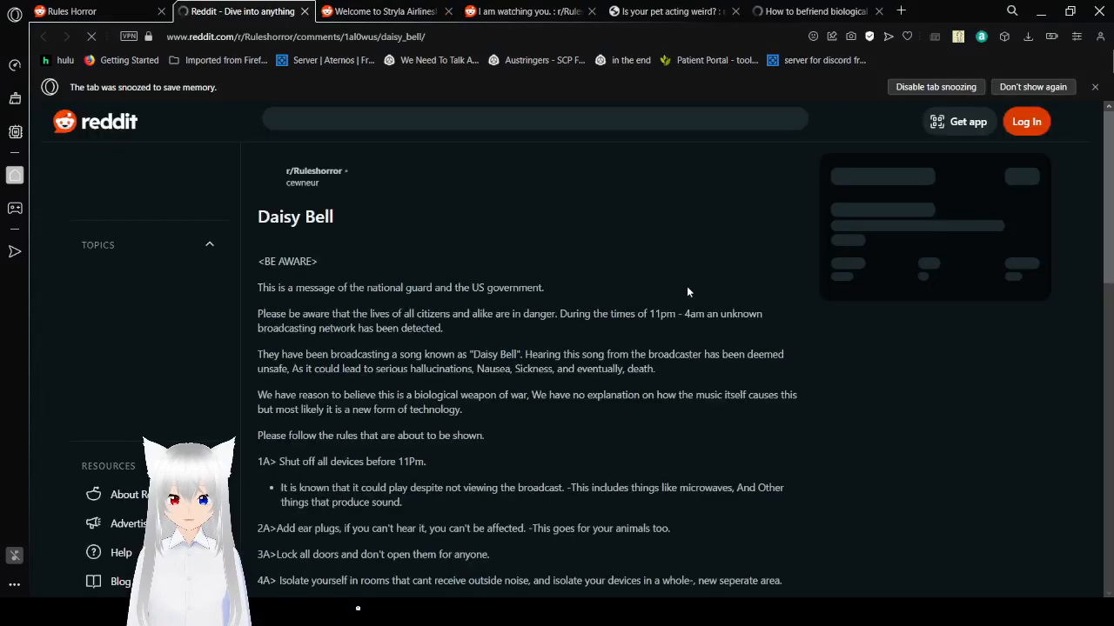
Read the Daisy Bell post from rules 1A–7A down into RULES FOR INFECTED
scroll(down, 3)
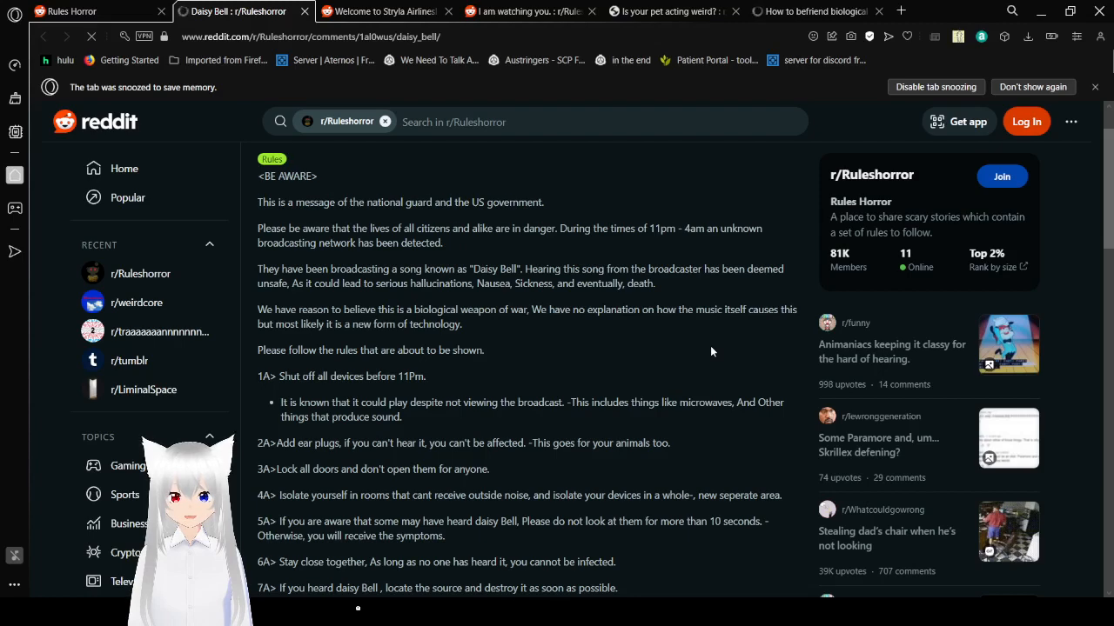
scroll(down, 3)
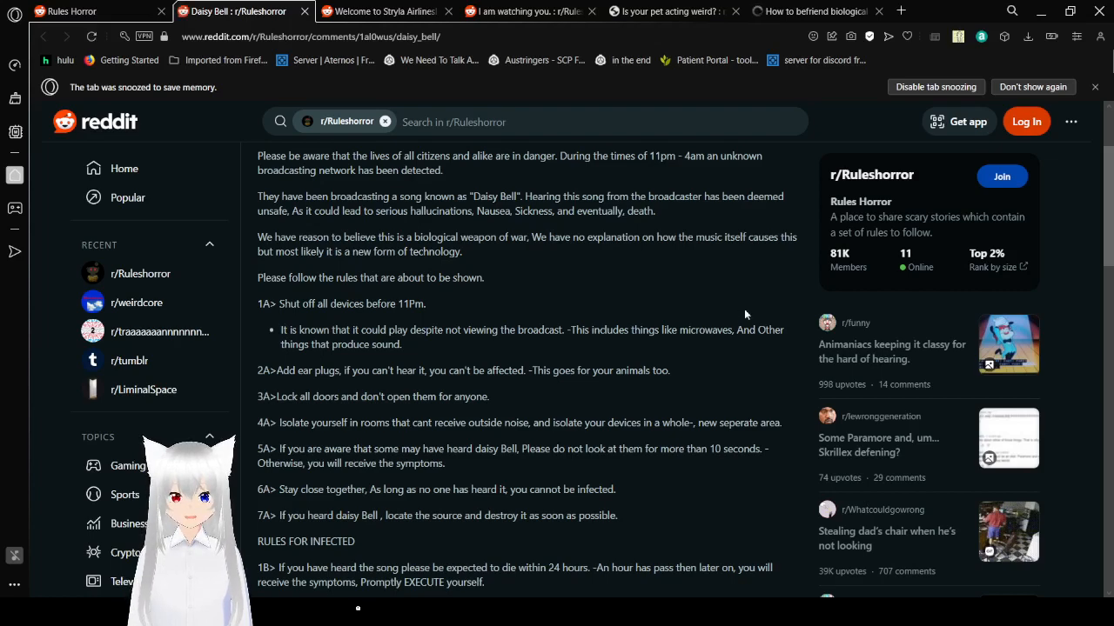
scroll(down, 3)
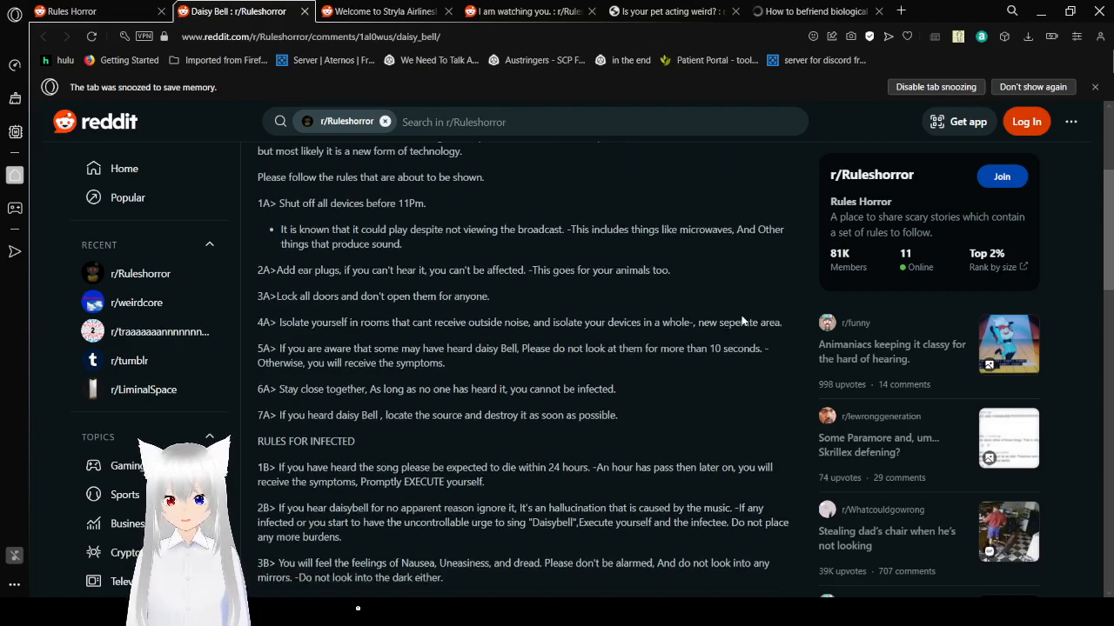
scroll(down, 3)
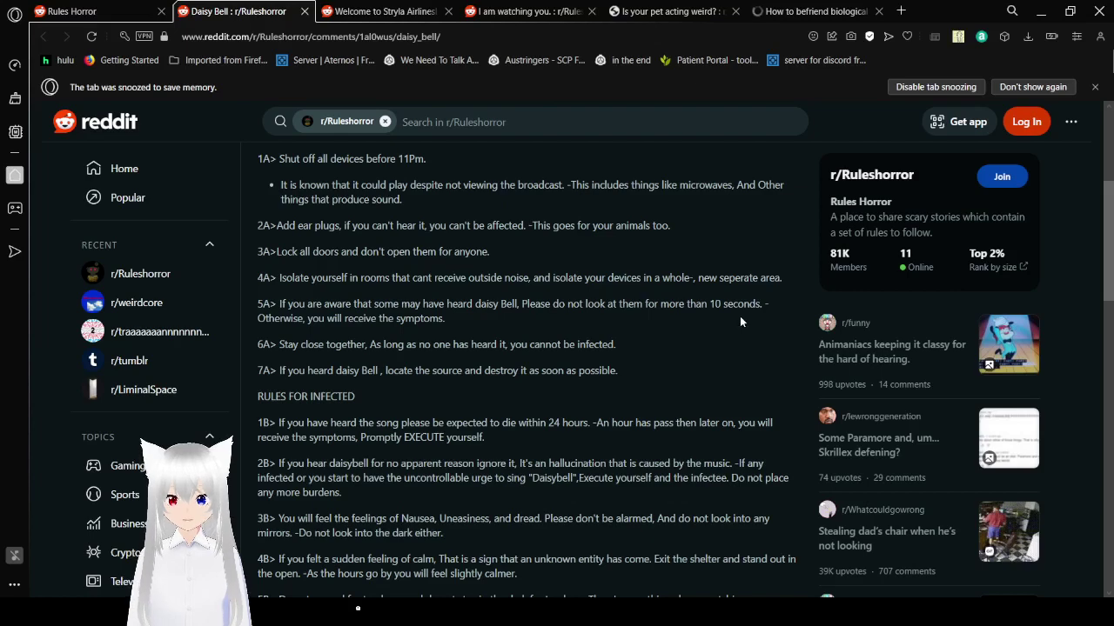
scroll(down, 3)
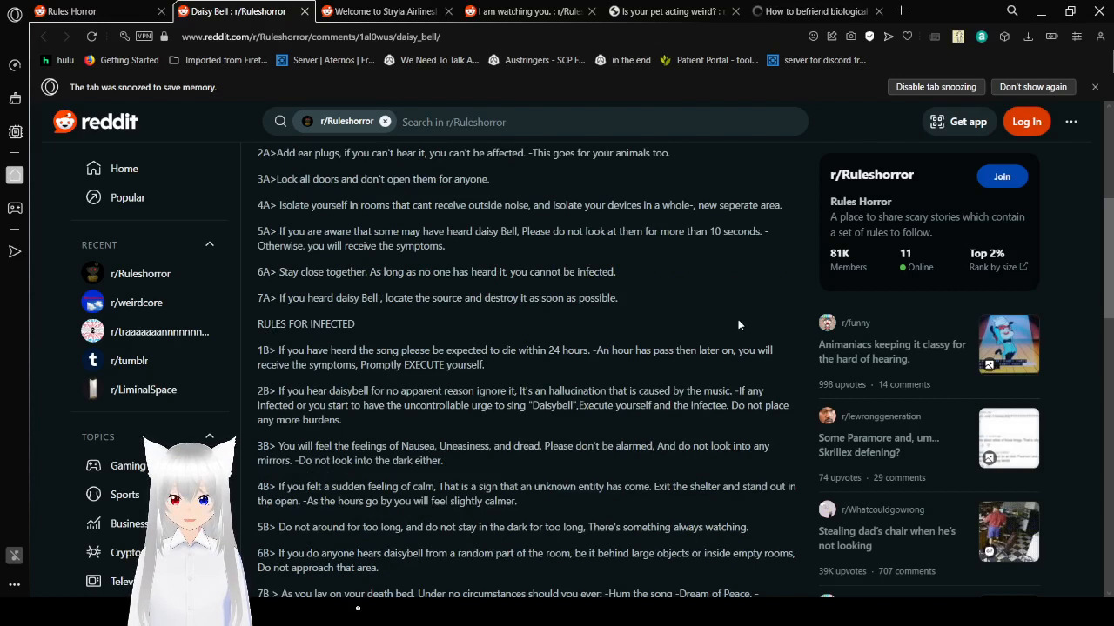
scroll(up, 3)
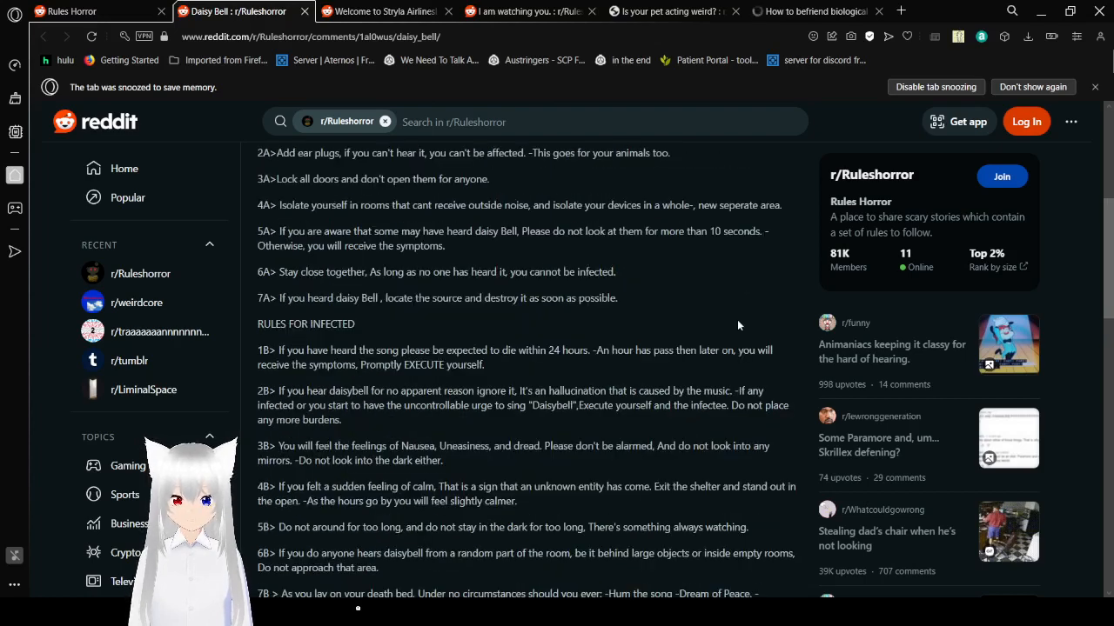
scroll(down, 3)
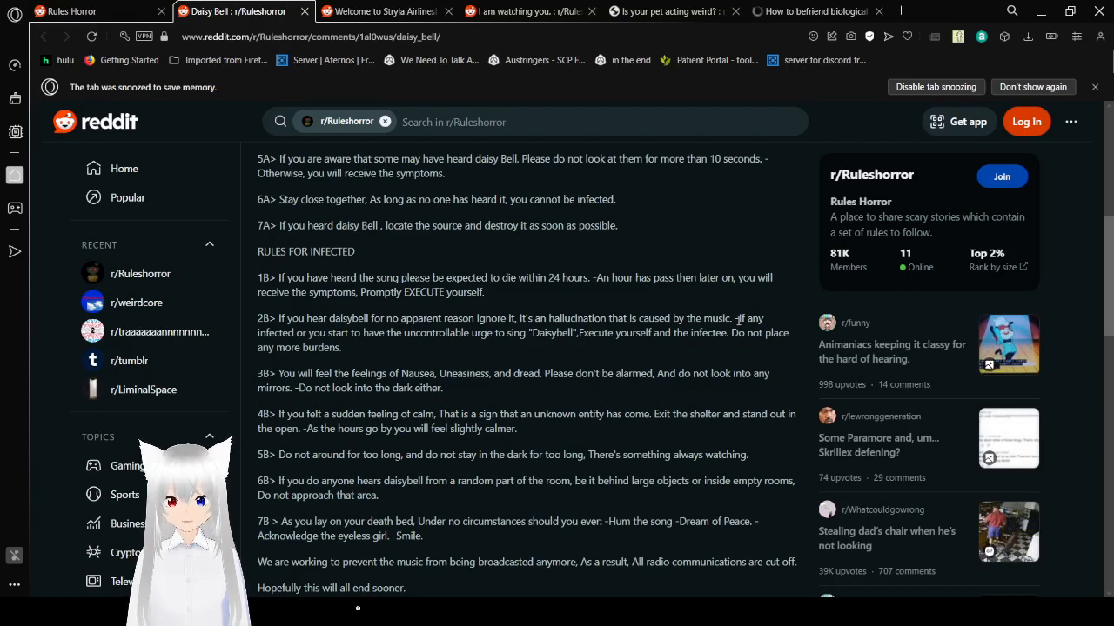
scroll(down, 3)
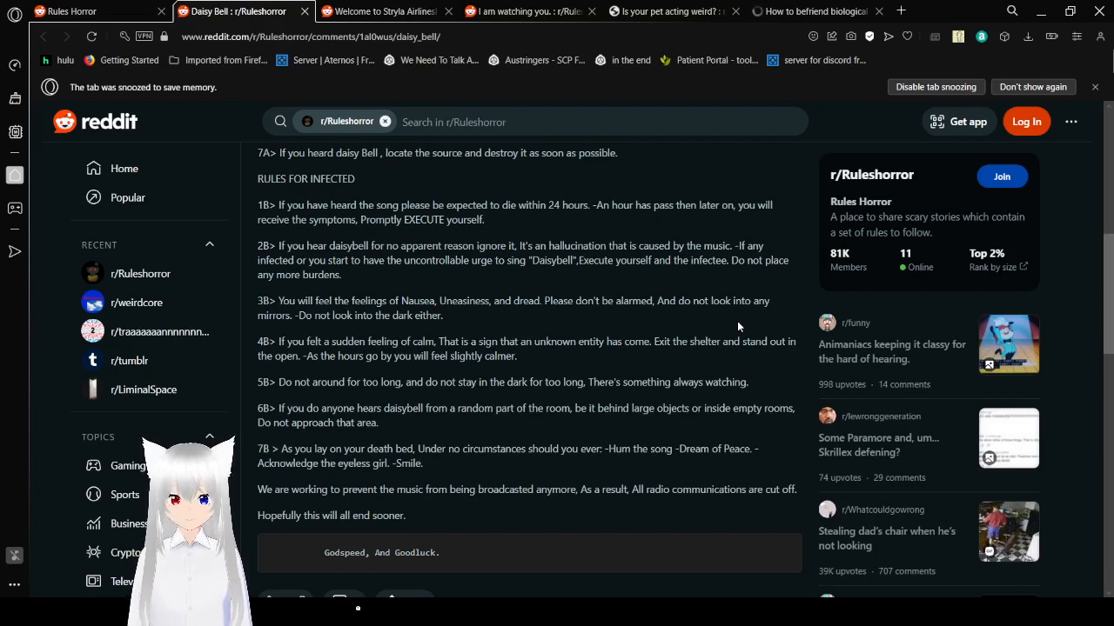
scroll(down, 3)
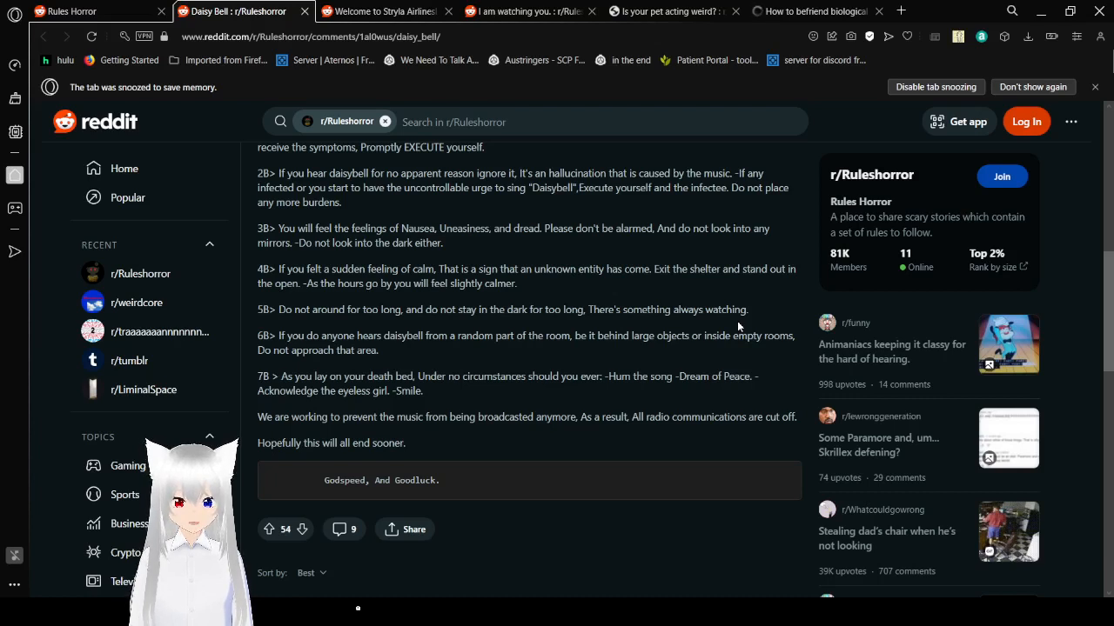
mouse_move(555, 171)
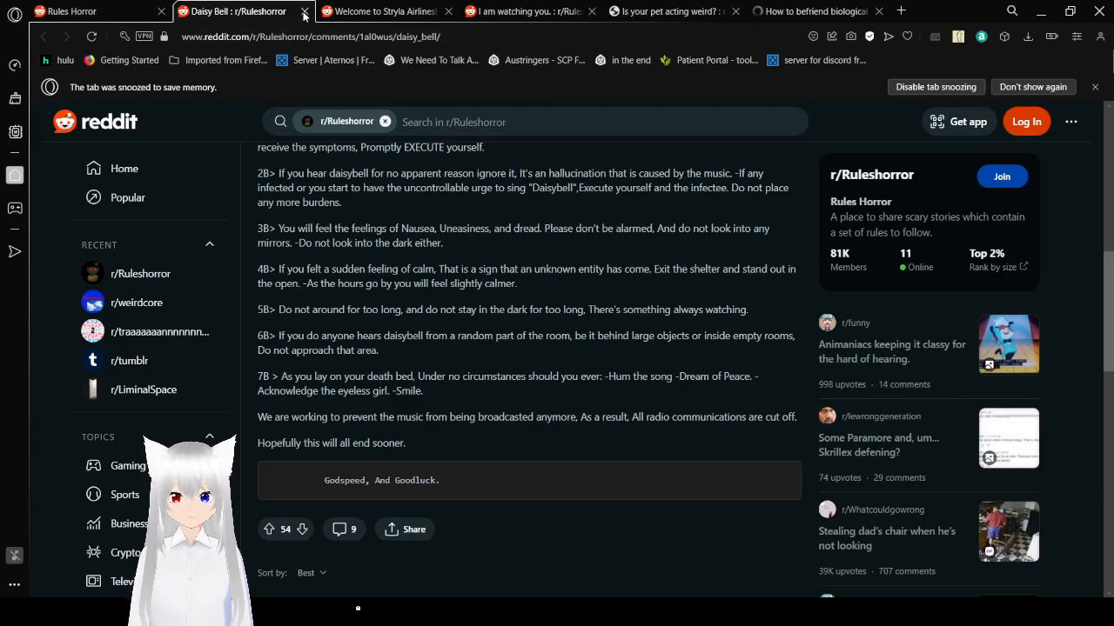
Close the Daisy Bell tab and read 'Welcome to Stryla Airlines!' into Rule 3
click(304, 12)
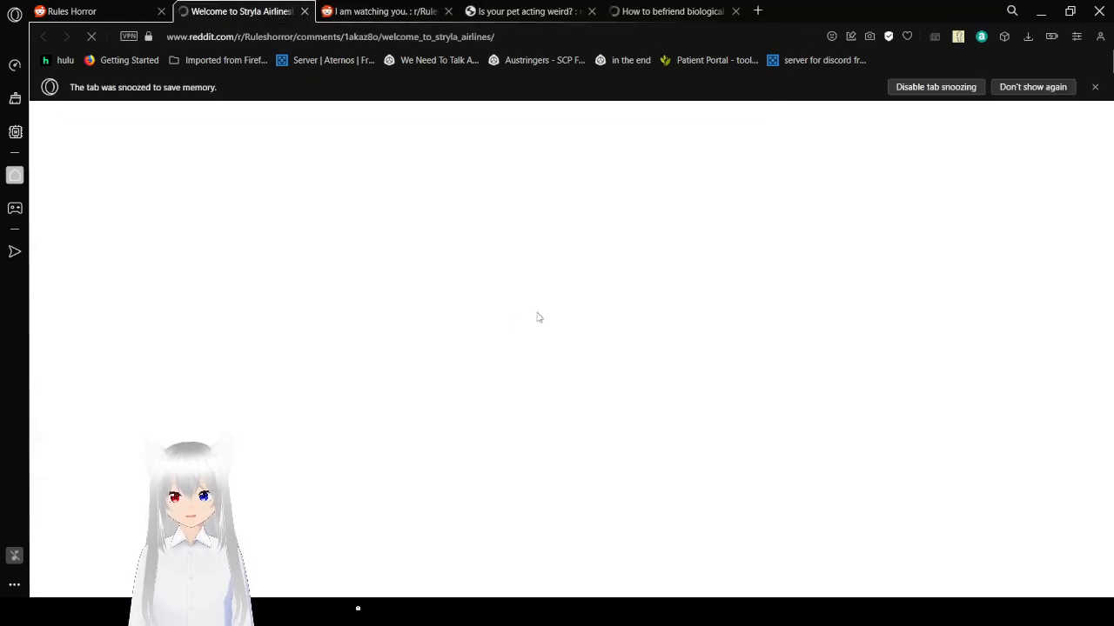
click(242, 11)
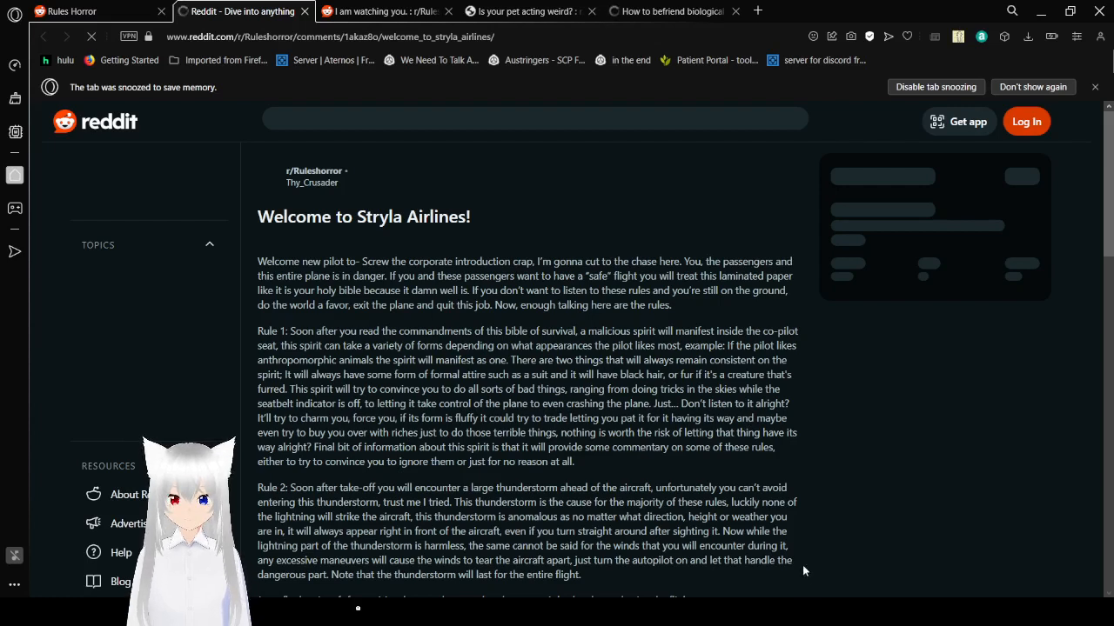
mouse_move(770, 306)
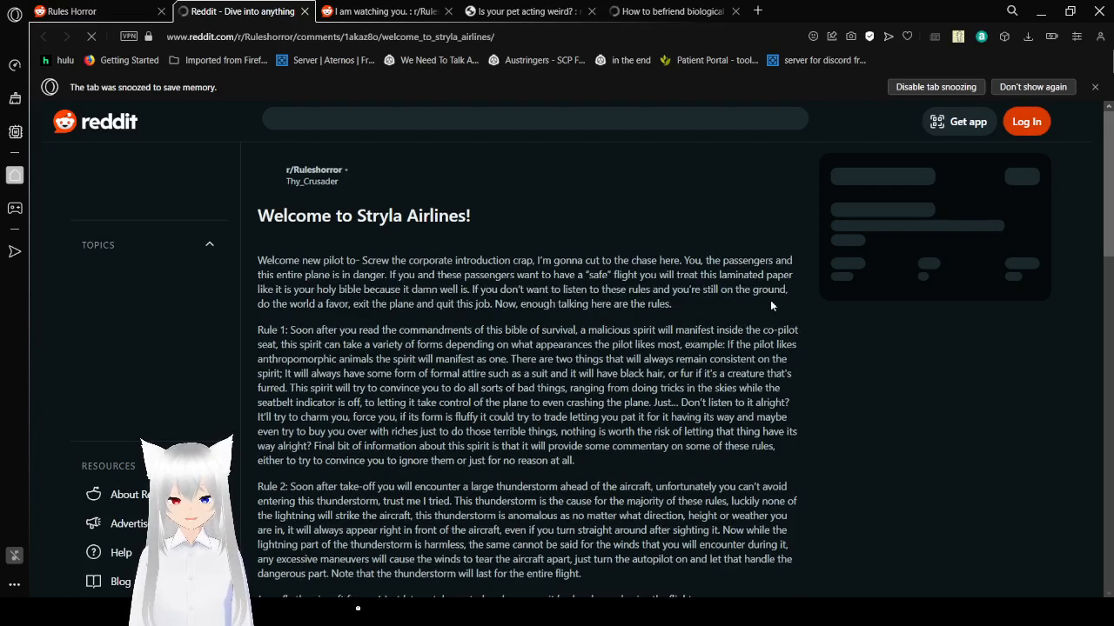
scroll(down, 3)
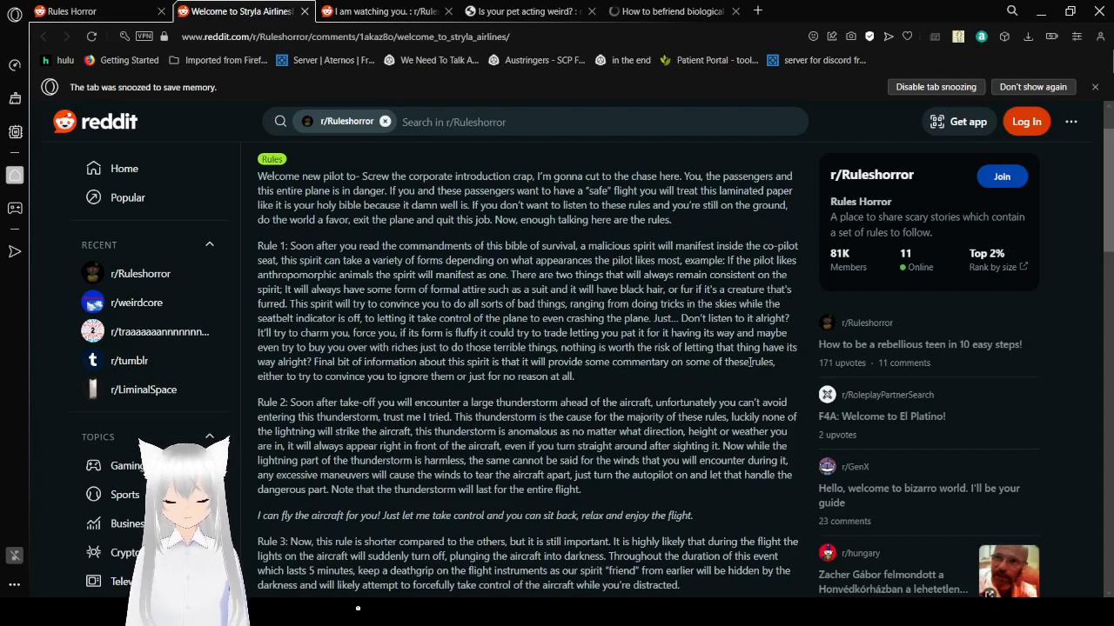
scroll(down, 3)
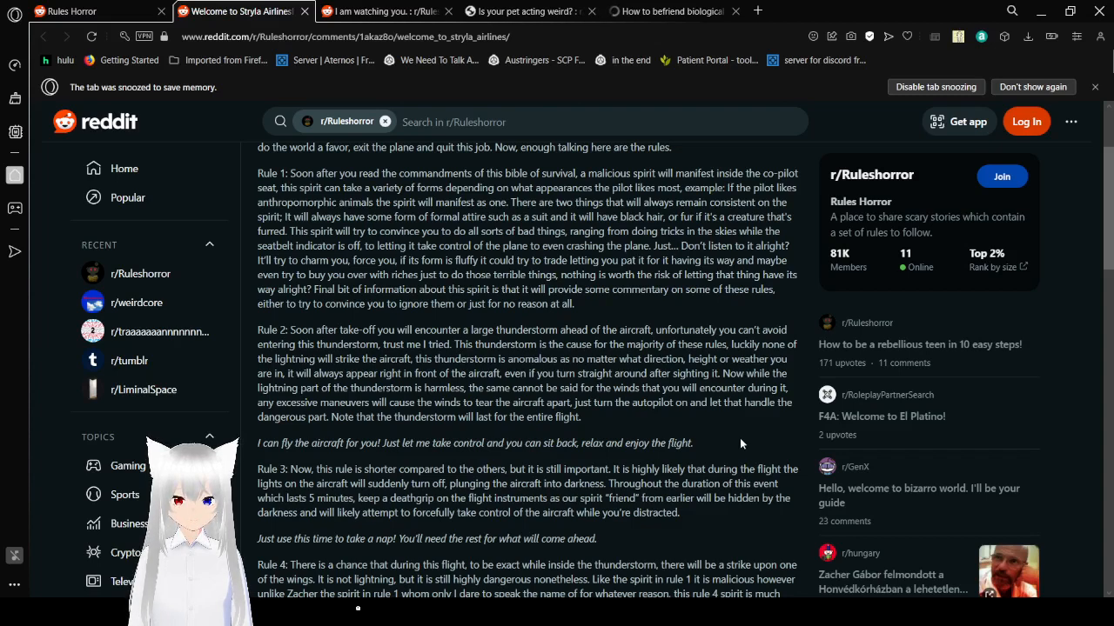
scroll(down, 3)
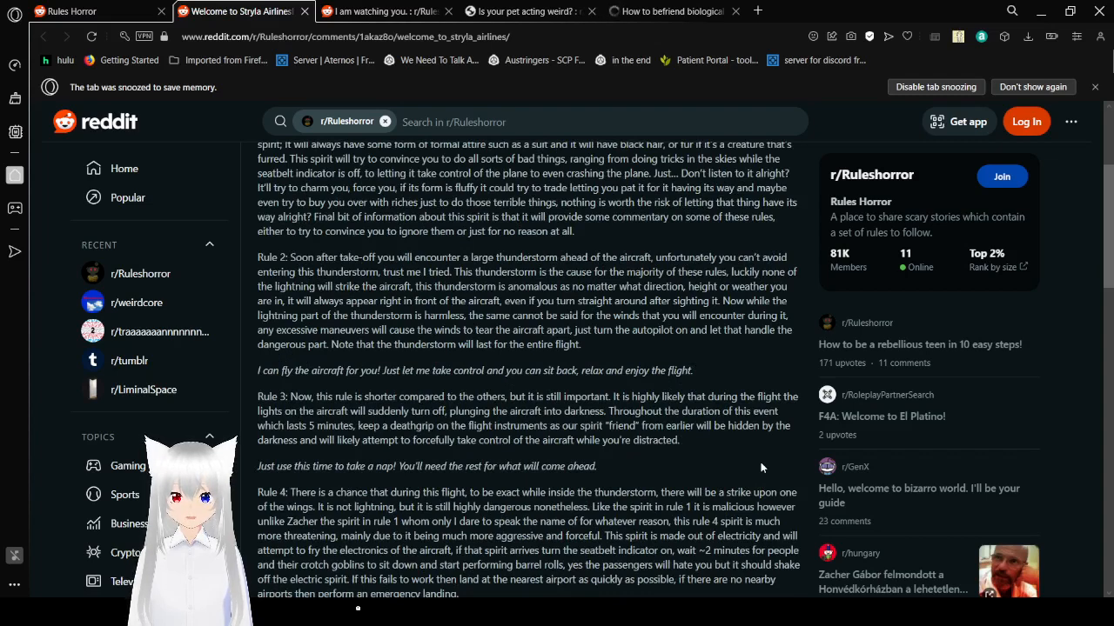
scroll(down, 3)
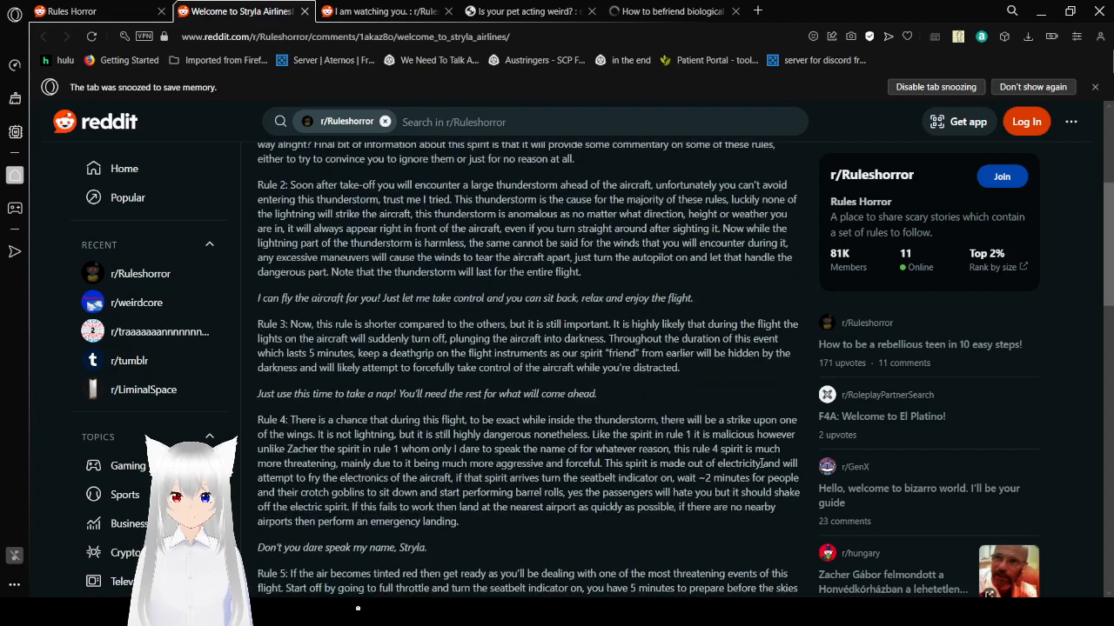
mouse_move(737, 533)
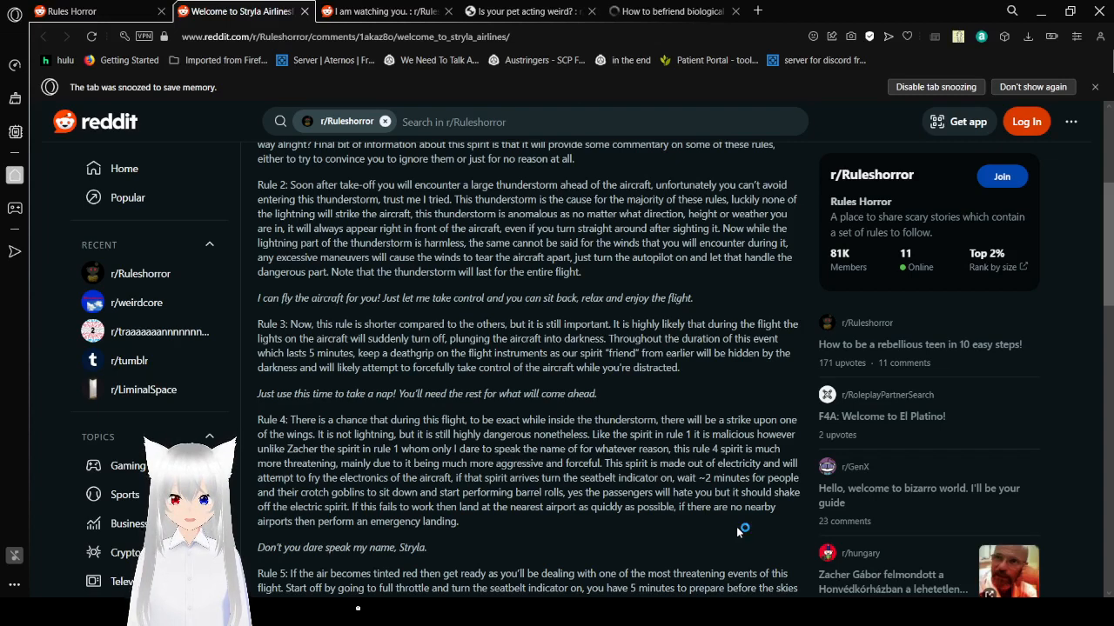
mouse_move(738, 532)
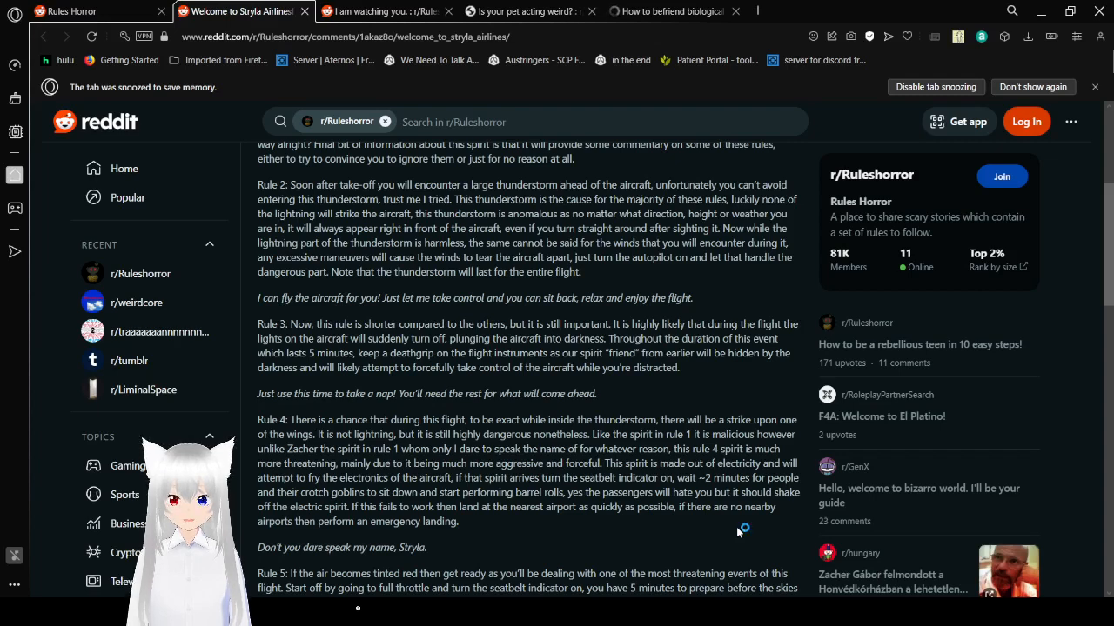
mouse_move(738, 532)
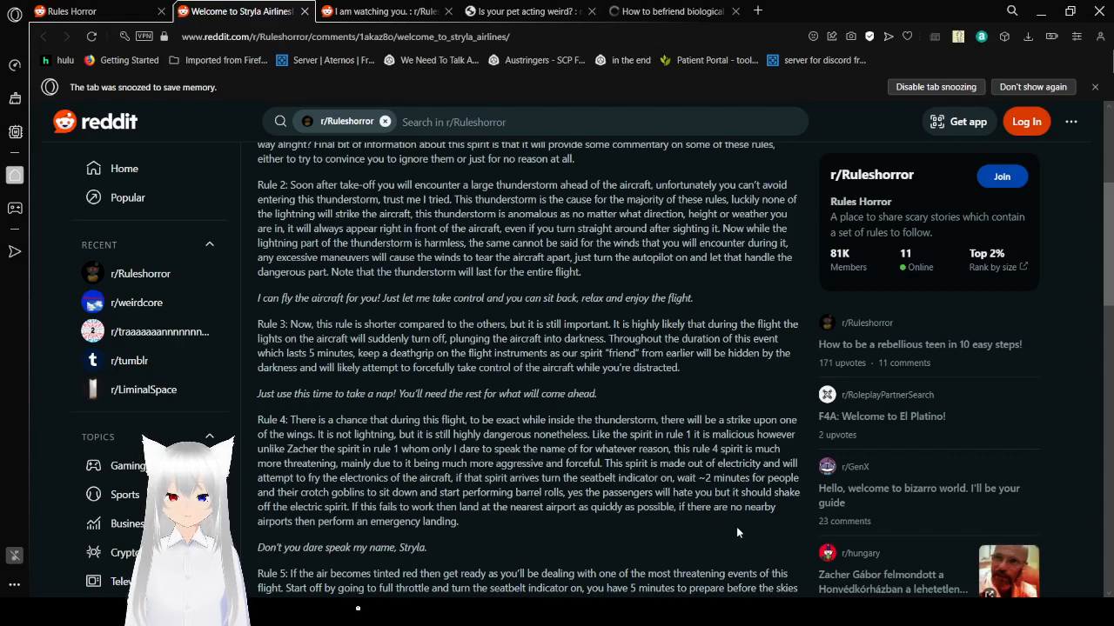
Read Stryla Airlines Rules 5–7 through to the 'see you soon, pilot' sign-off
scroll(down, 3)
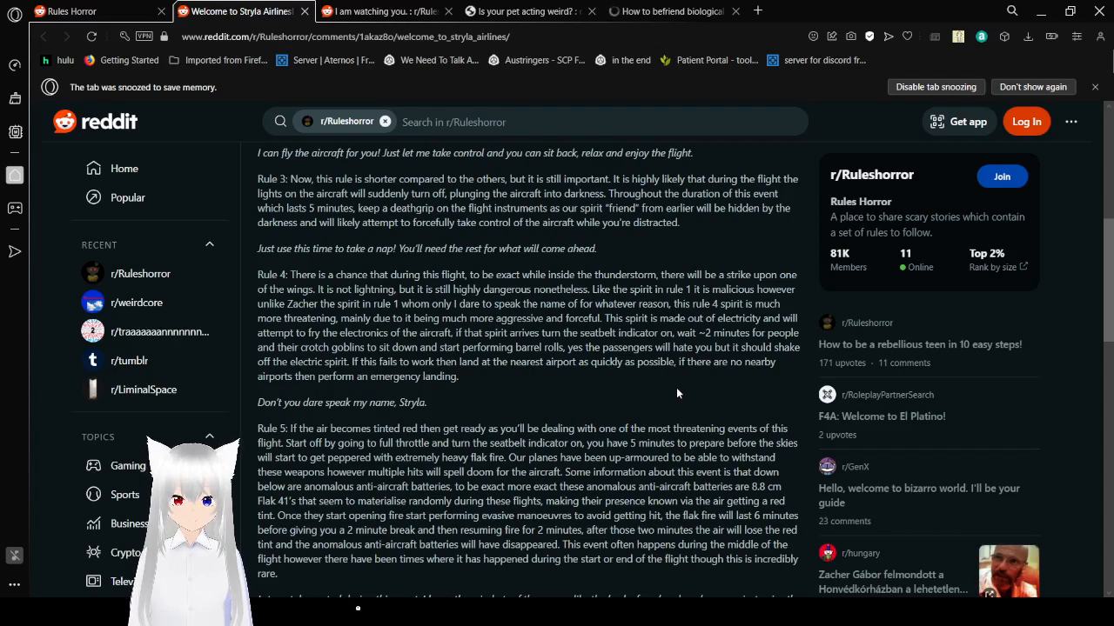
scroll(down, 3)
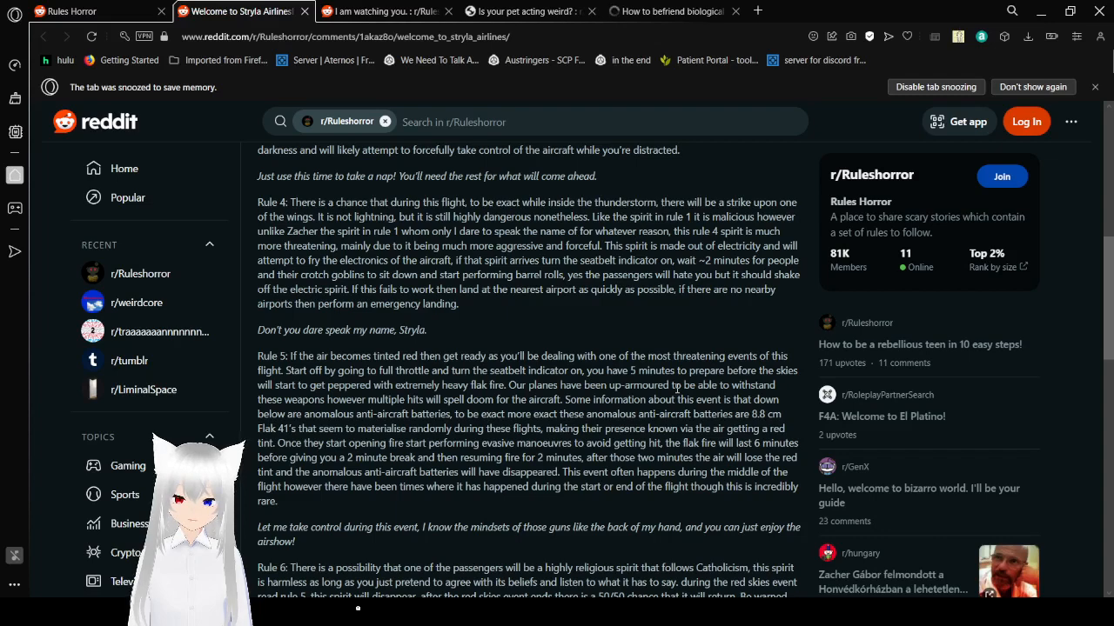
scroll(down, 3)
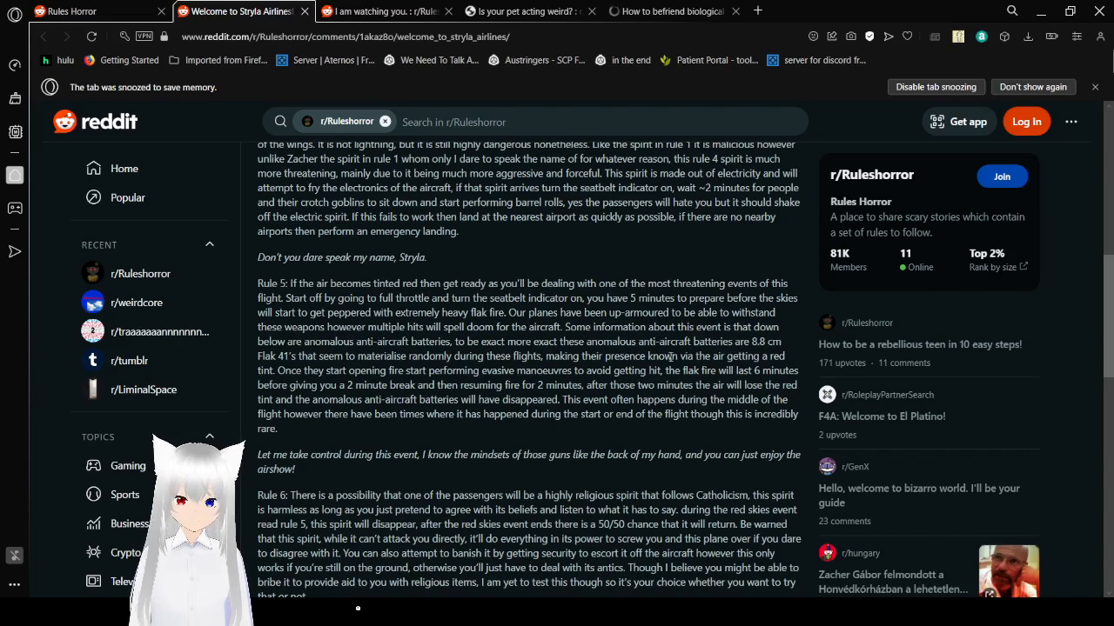
scroll(down, 3)
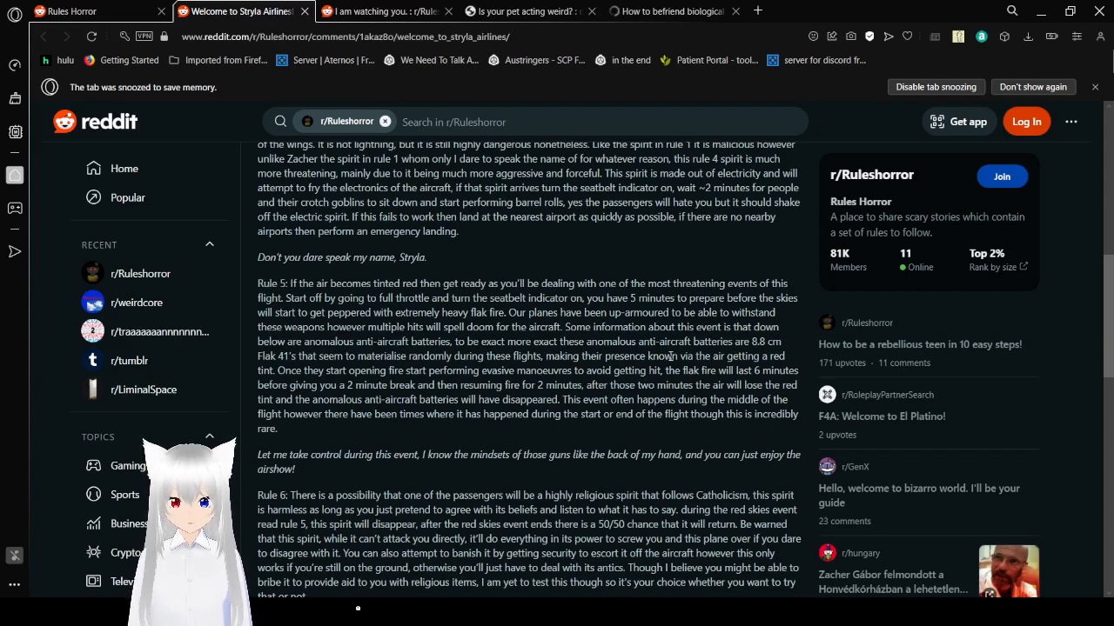
scroll(down, 3)
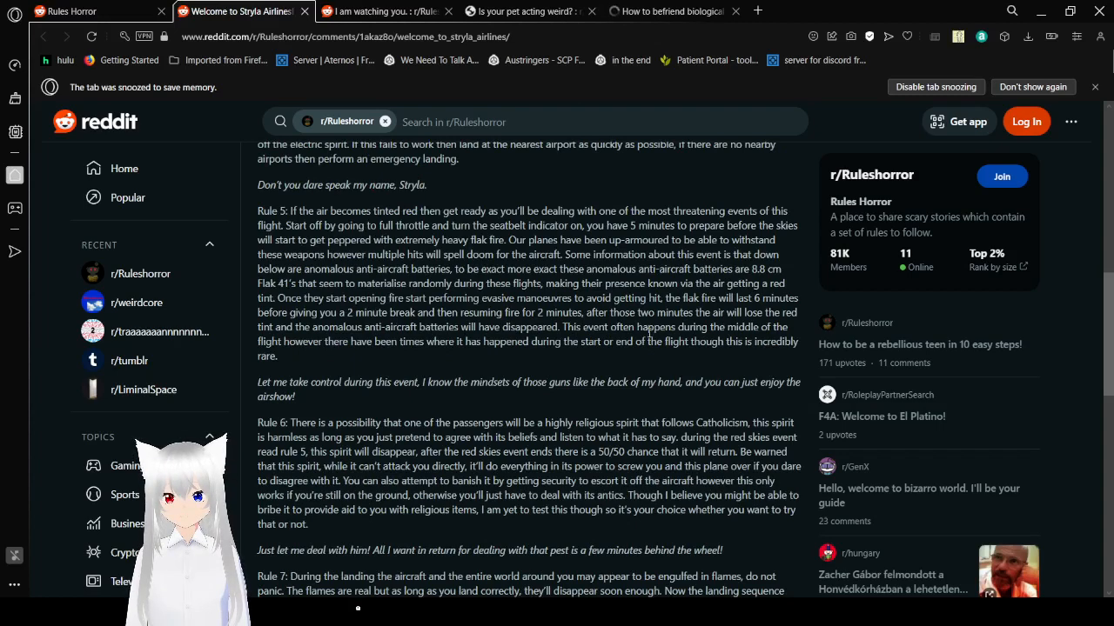
scroll(down, 3)
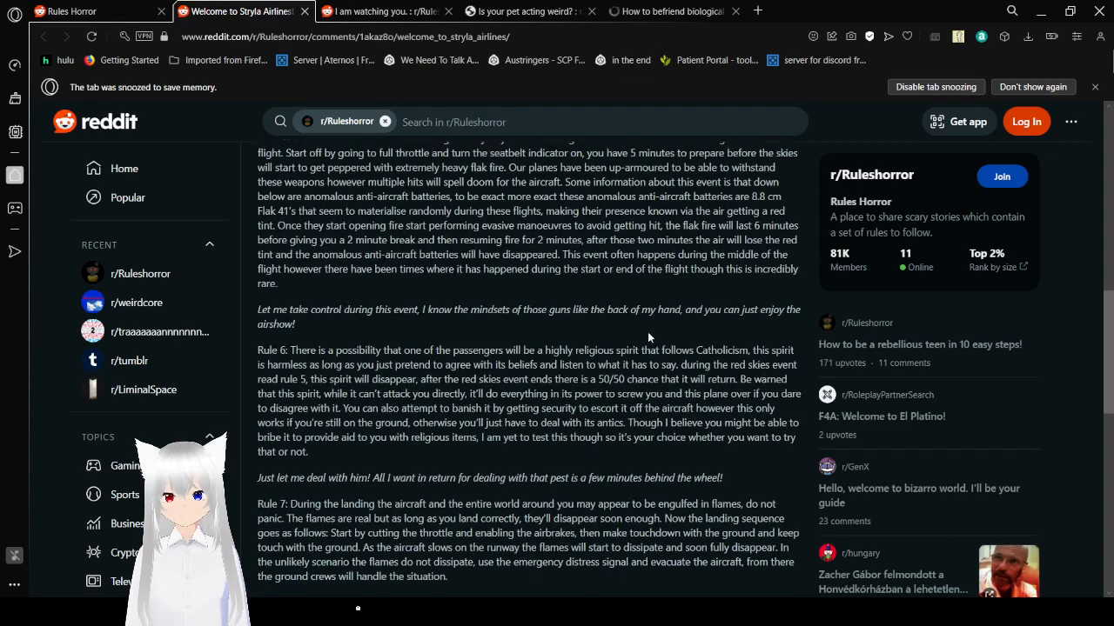
scroll(up, 3)
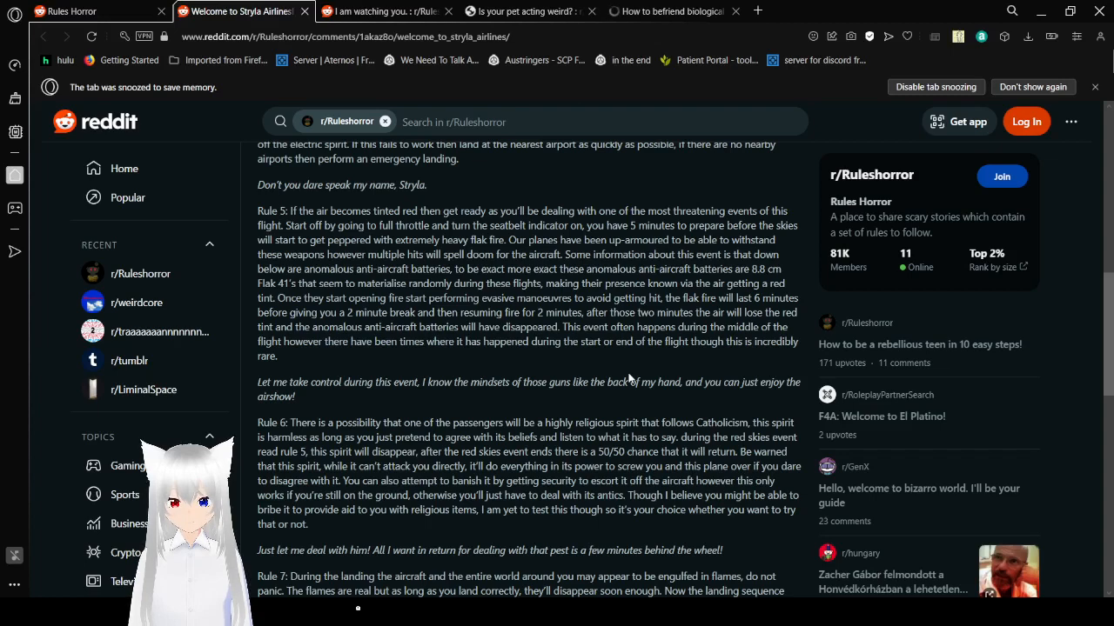
scroll(down, 3)
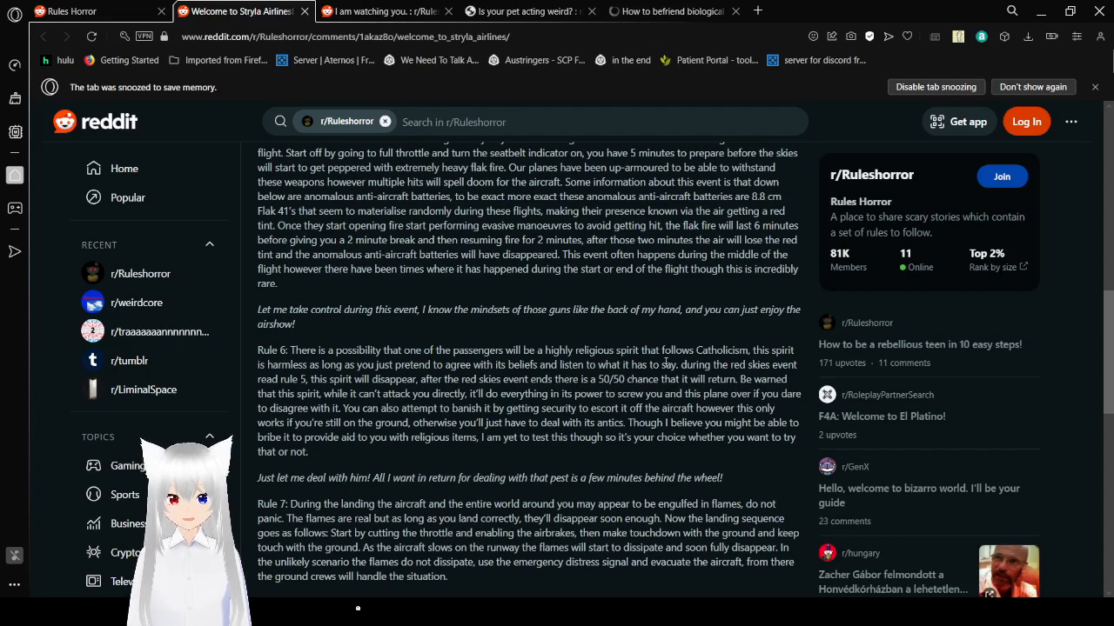
scroll(down, 3)
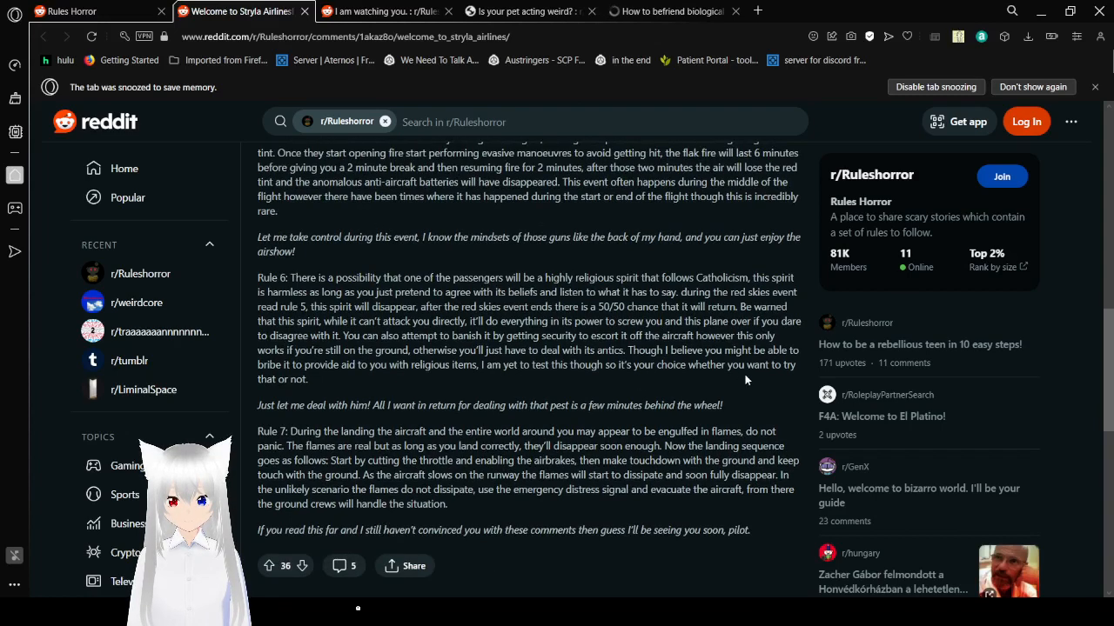
scroll(down, 3)
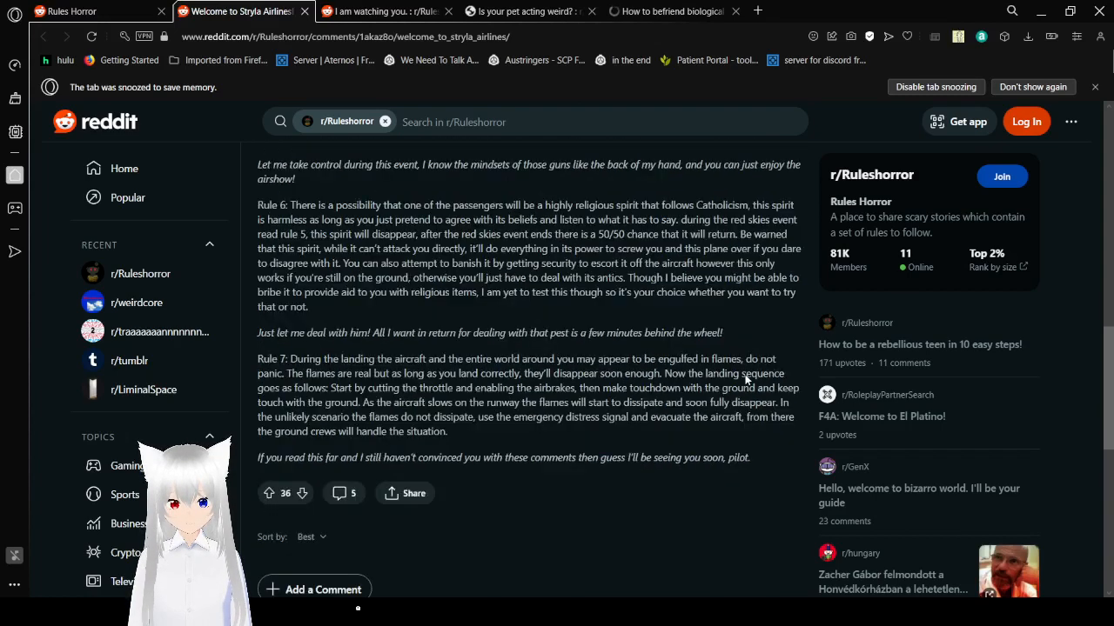
mouse_move(761, 460)
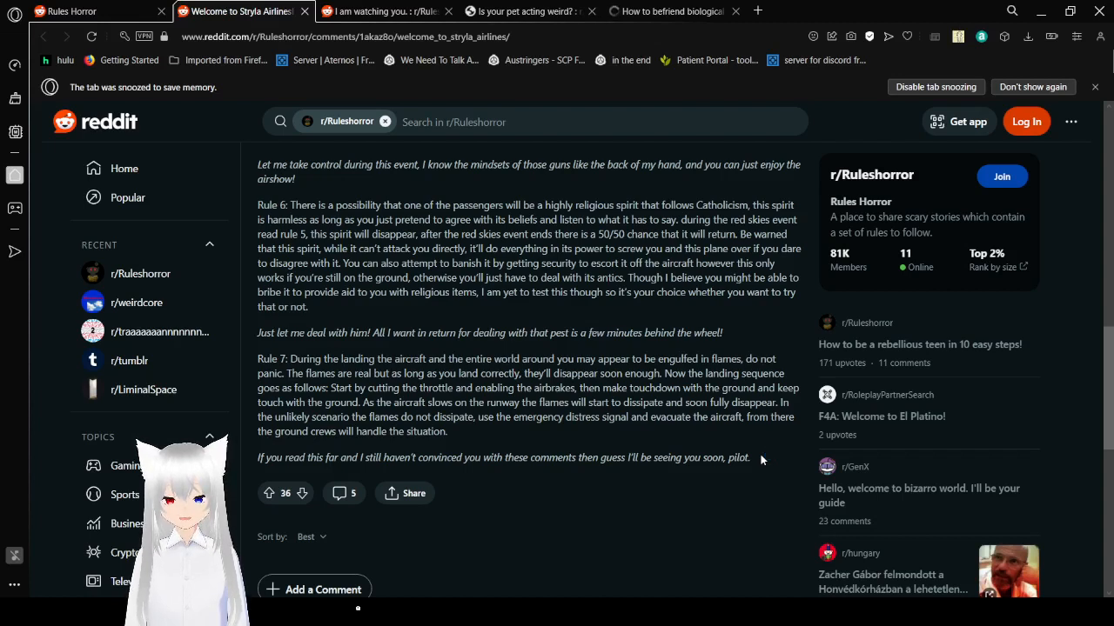
mouse_move(765, 458)
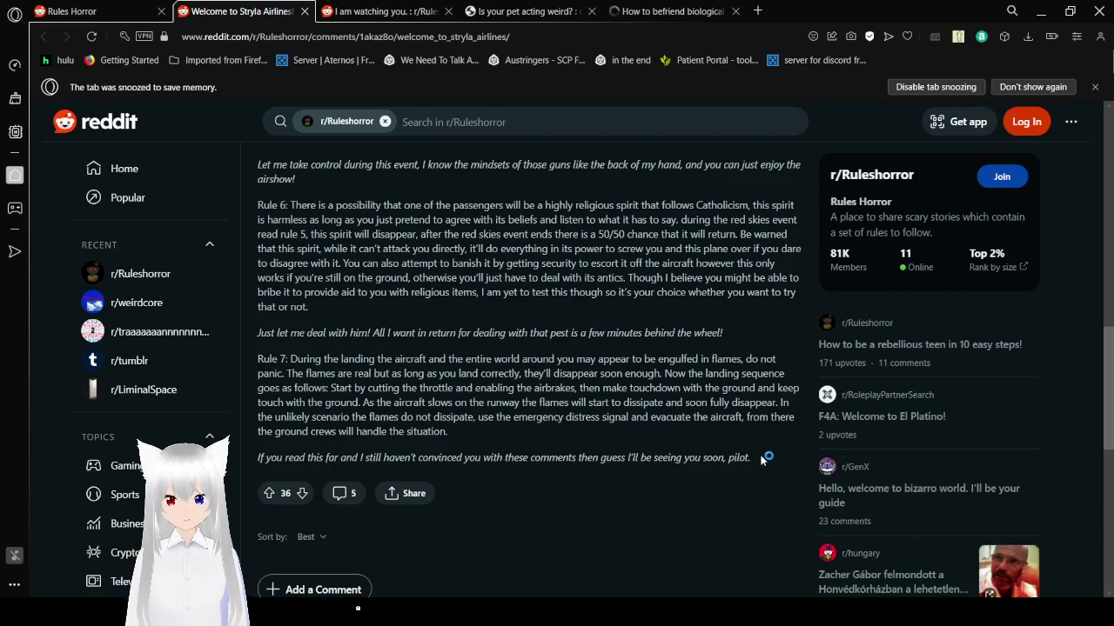
scroll(down, 3)
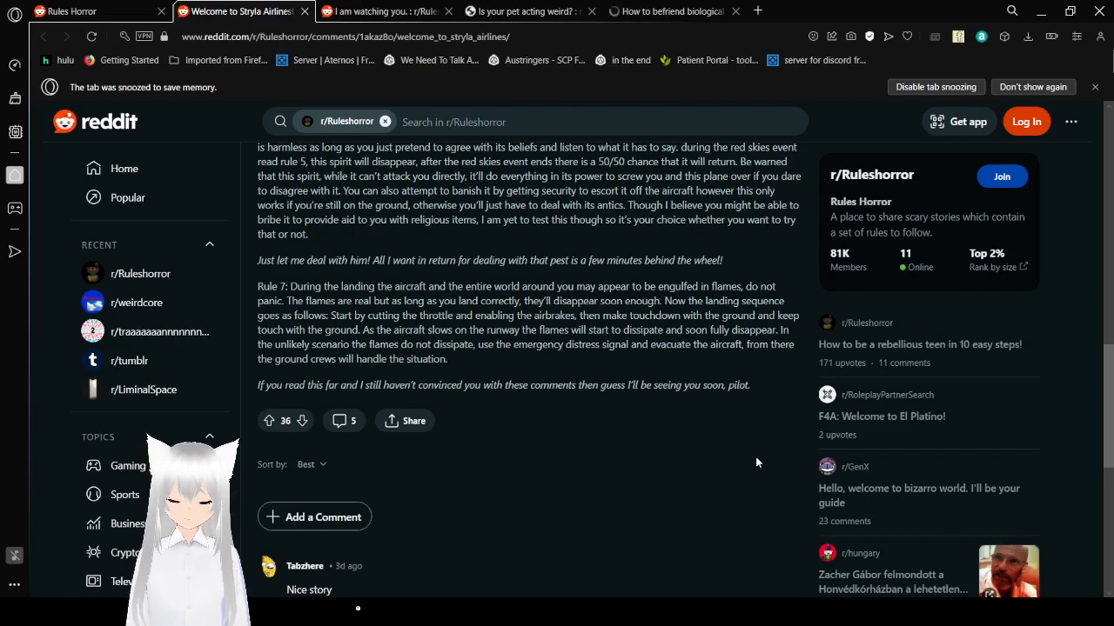
mouse_move(679, 386)
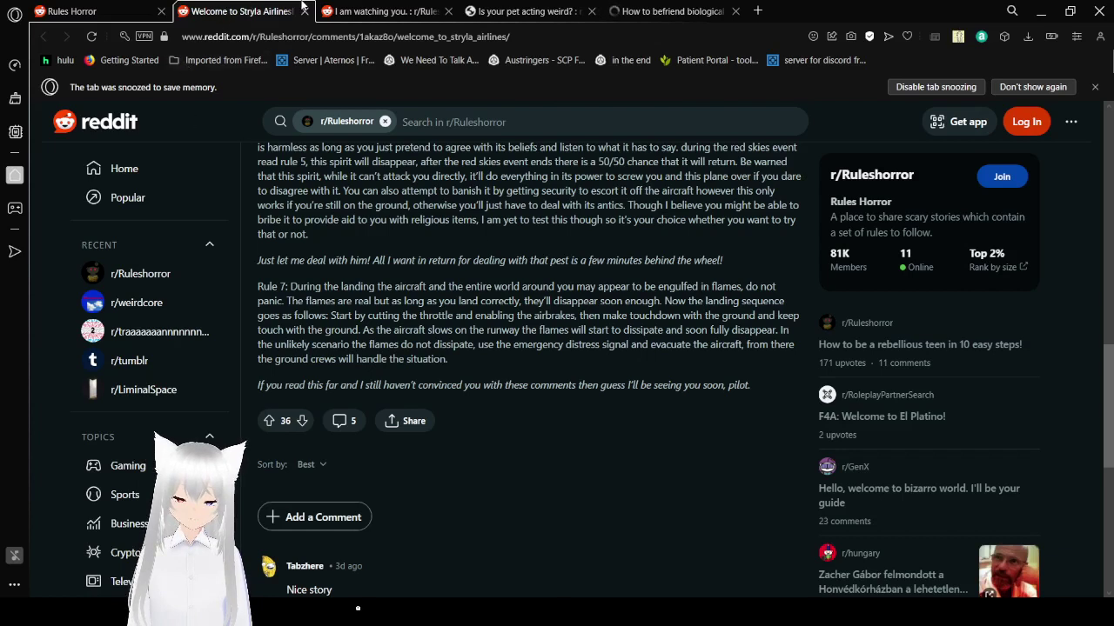
Close the Stryla Airlines tab and read 'I am watching you.' to its 9 comments
click(383, 12)
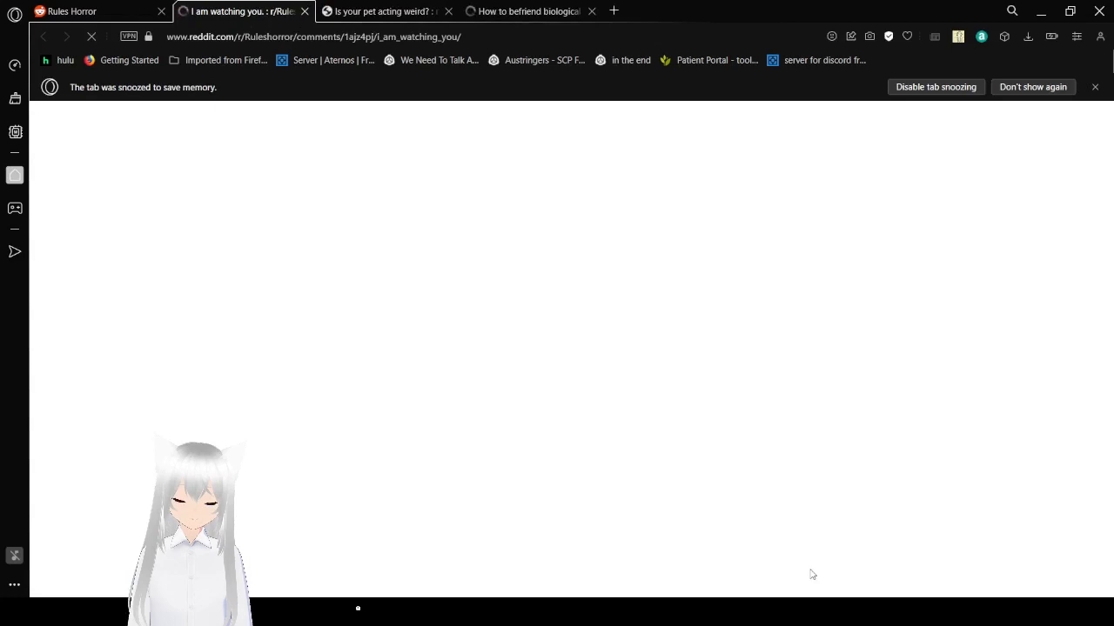
mouse_move(570, 507)
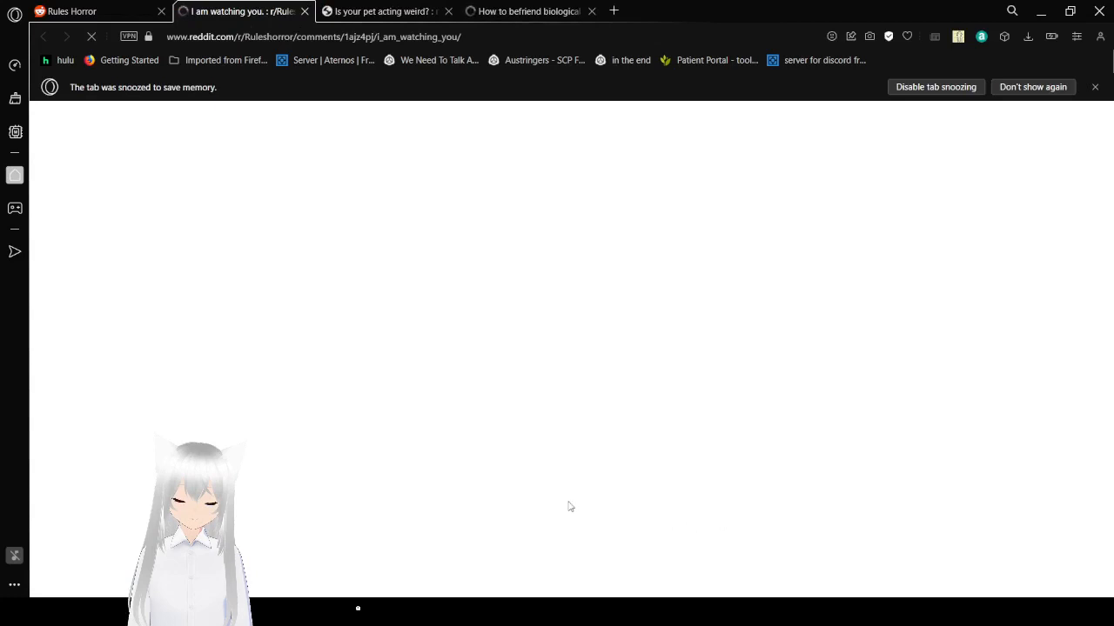
mouse_move(548, 358)
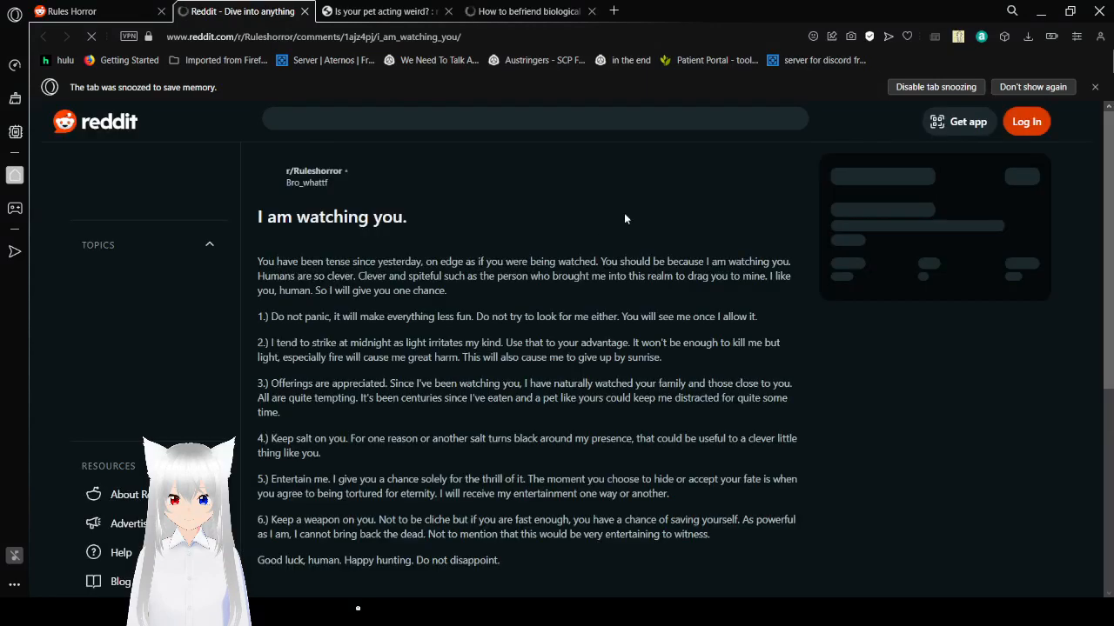
mouse_move(712, 187)
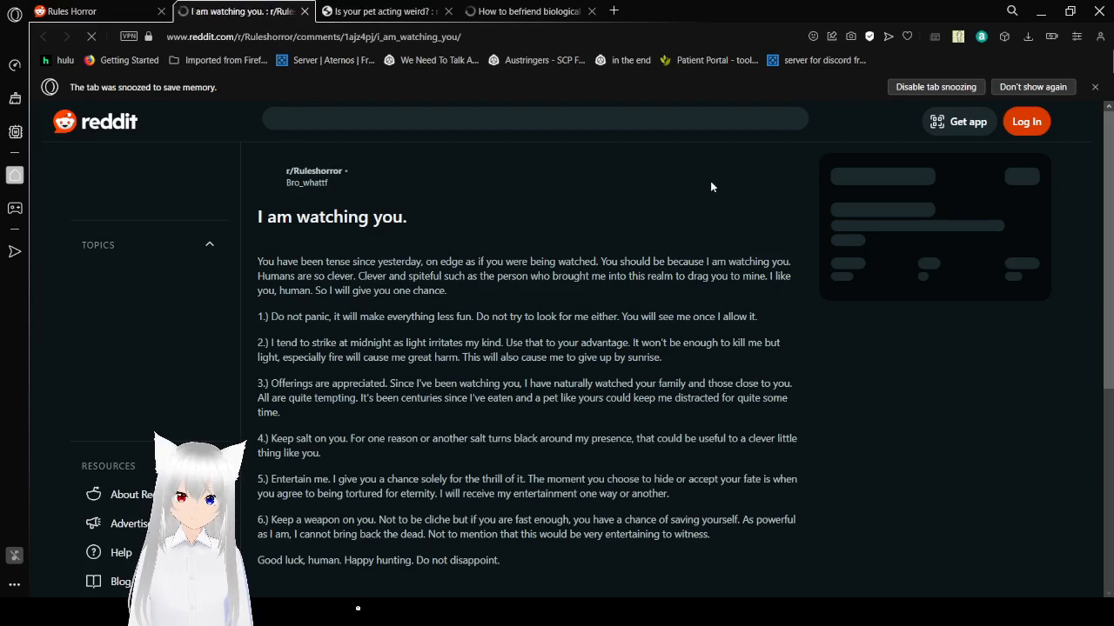
scroll(down, 3)
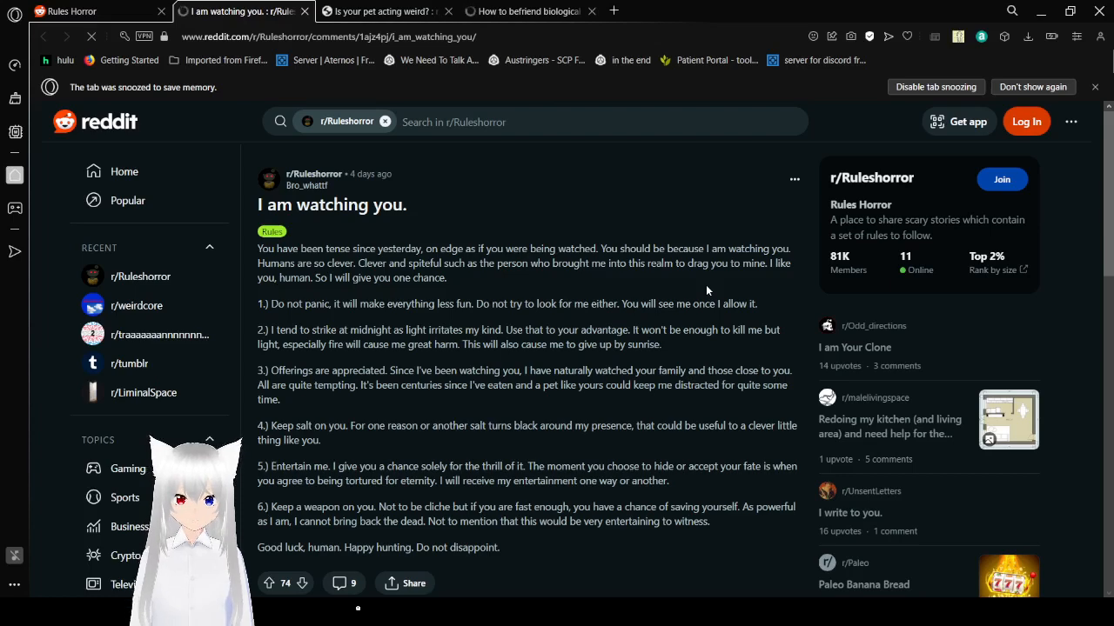
scroll(down, 3)
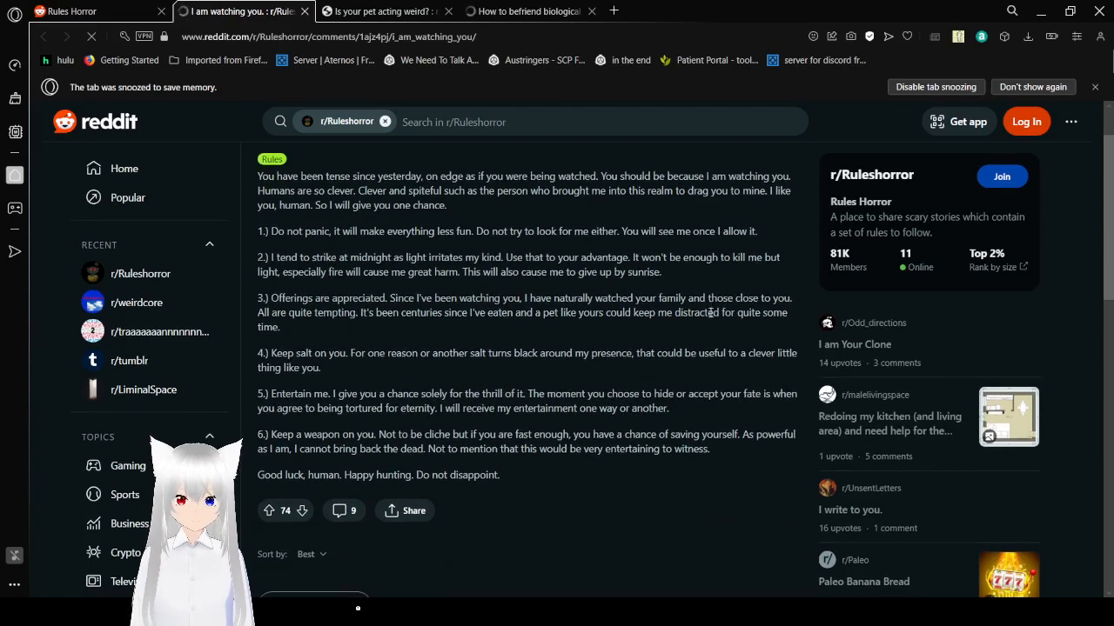
mouse_move(706, 335)
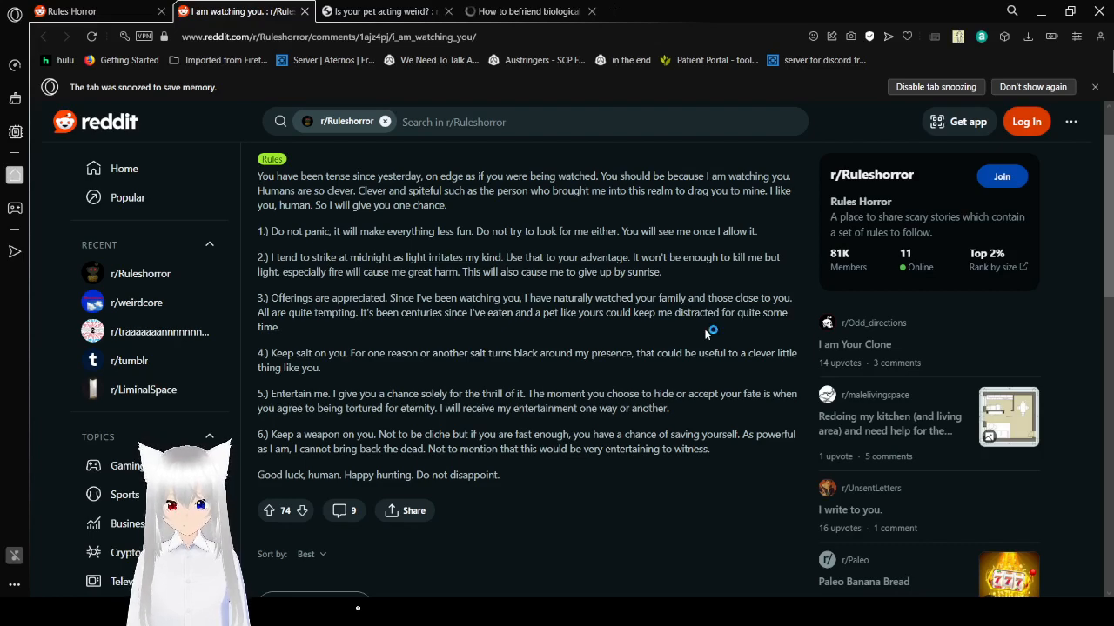
scroll(down, 3)
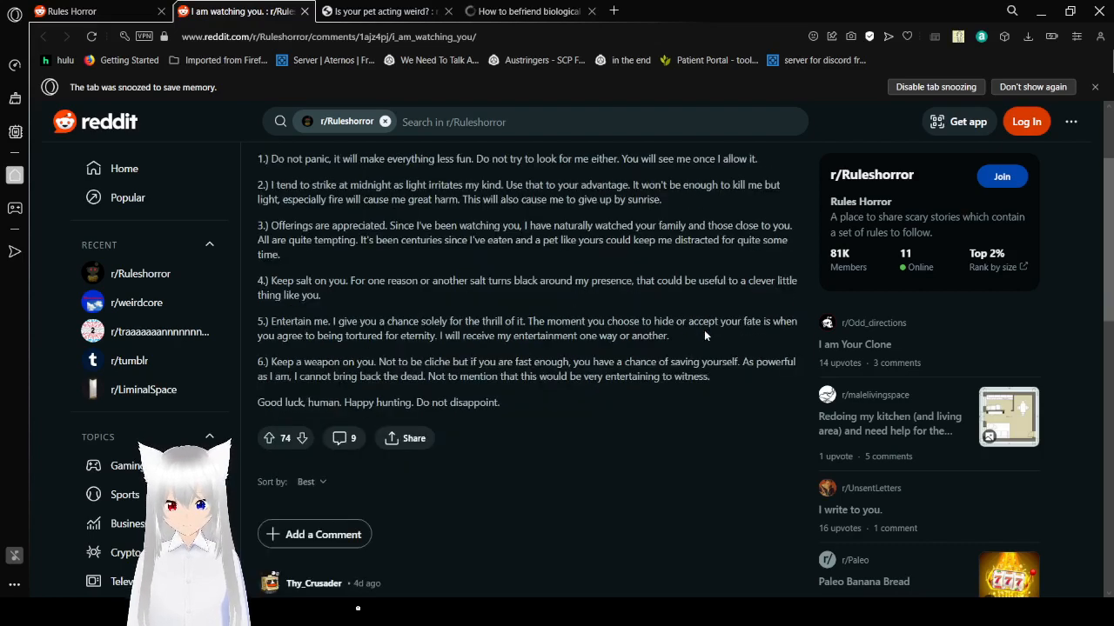
mouse_move(738, 340)
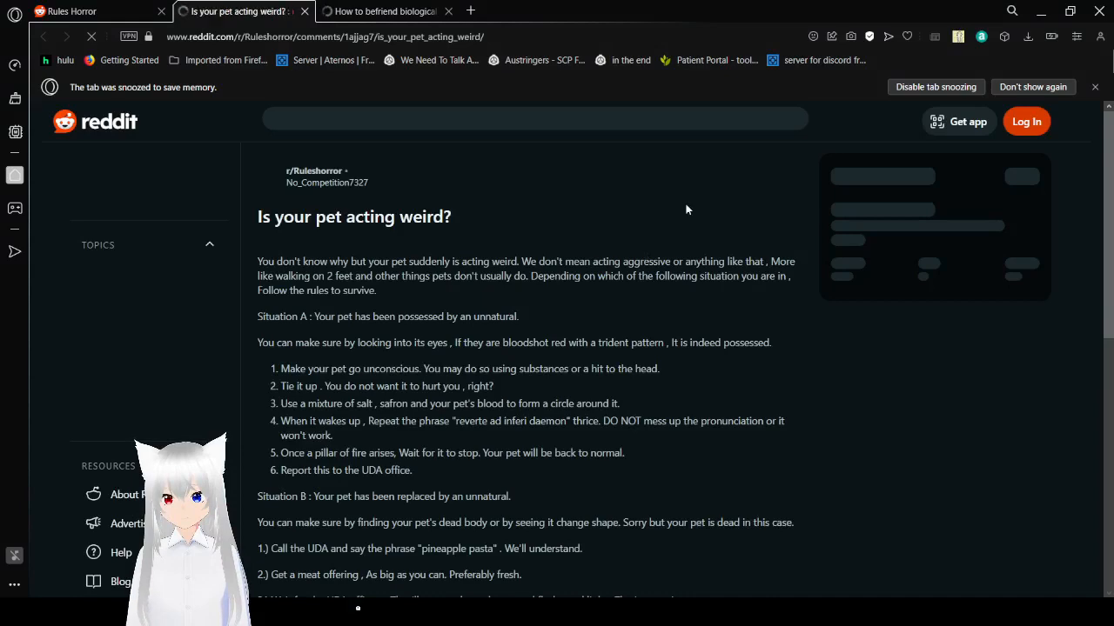
scroll(down, 3)
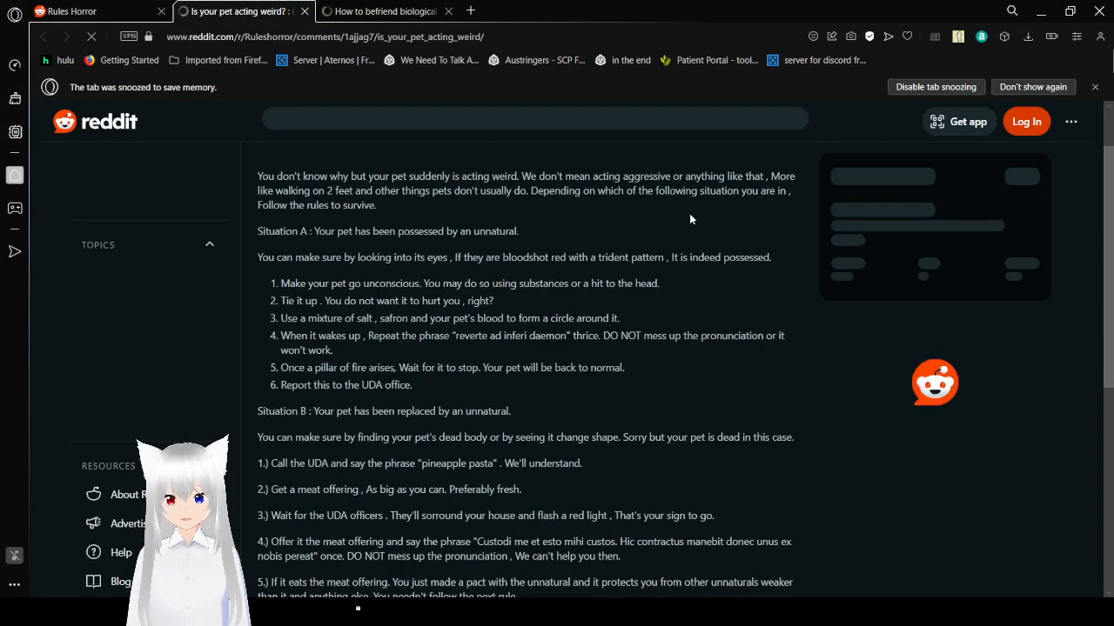
click(535, 121)
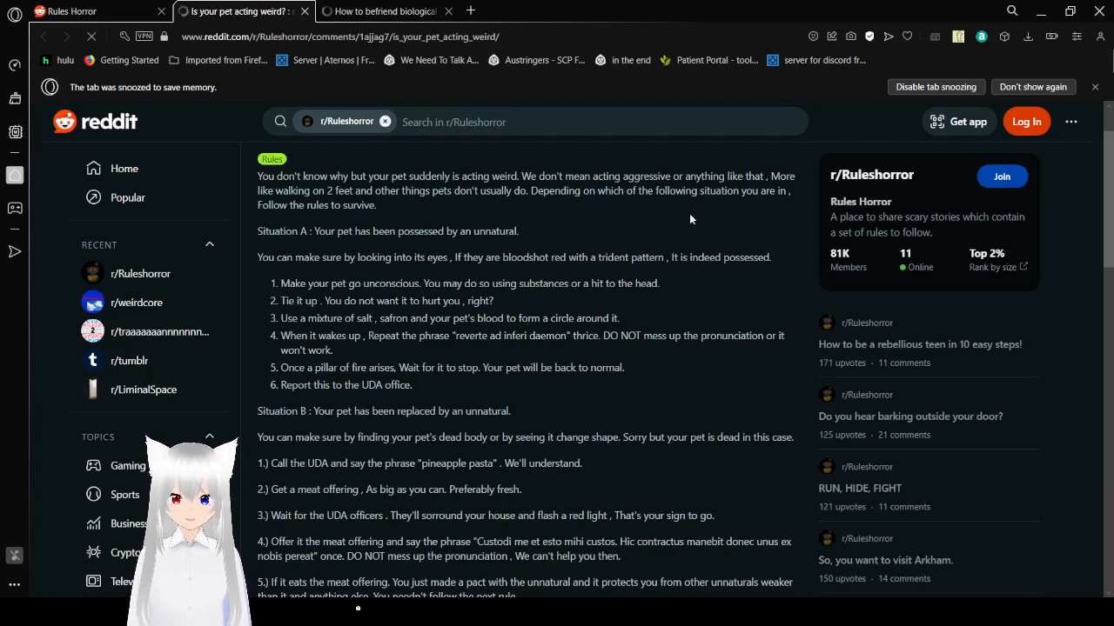
scroll(down, 3)
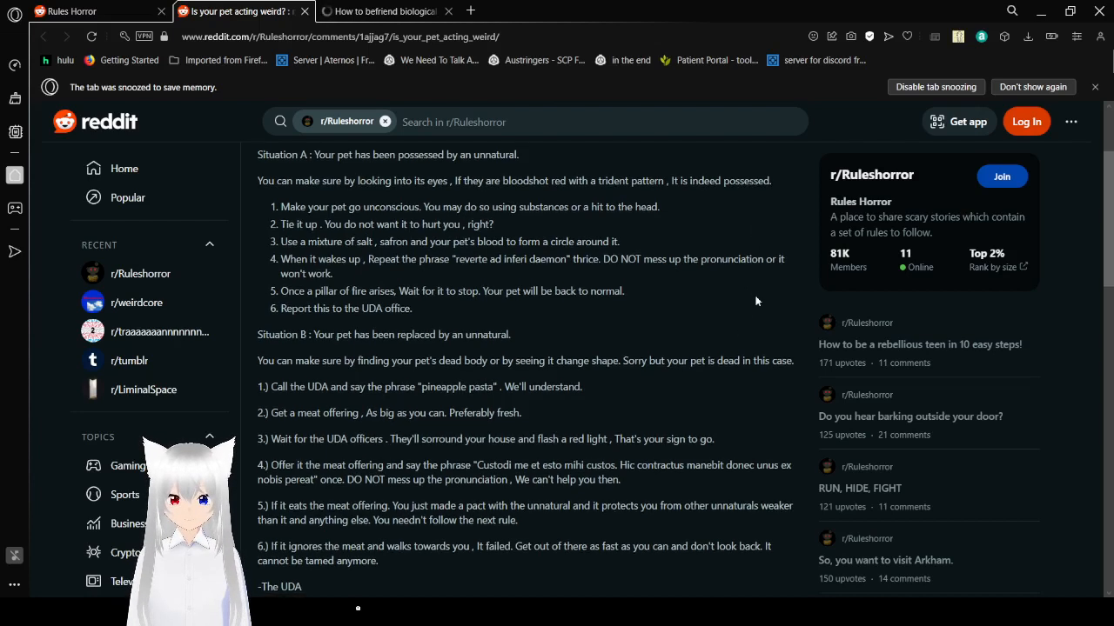
Finish reading 'Is your pet acting weird?' and close its tab
scroll(down, 3)
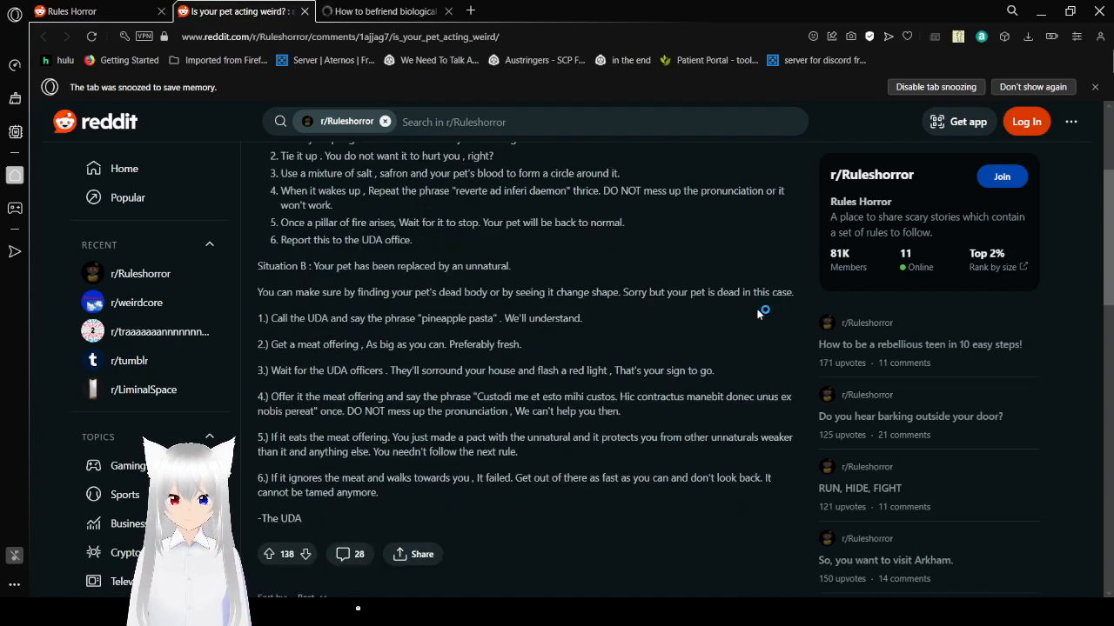
mouse_move(705, 318)
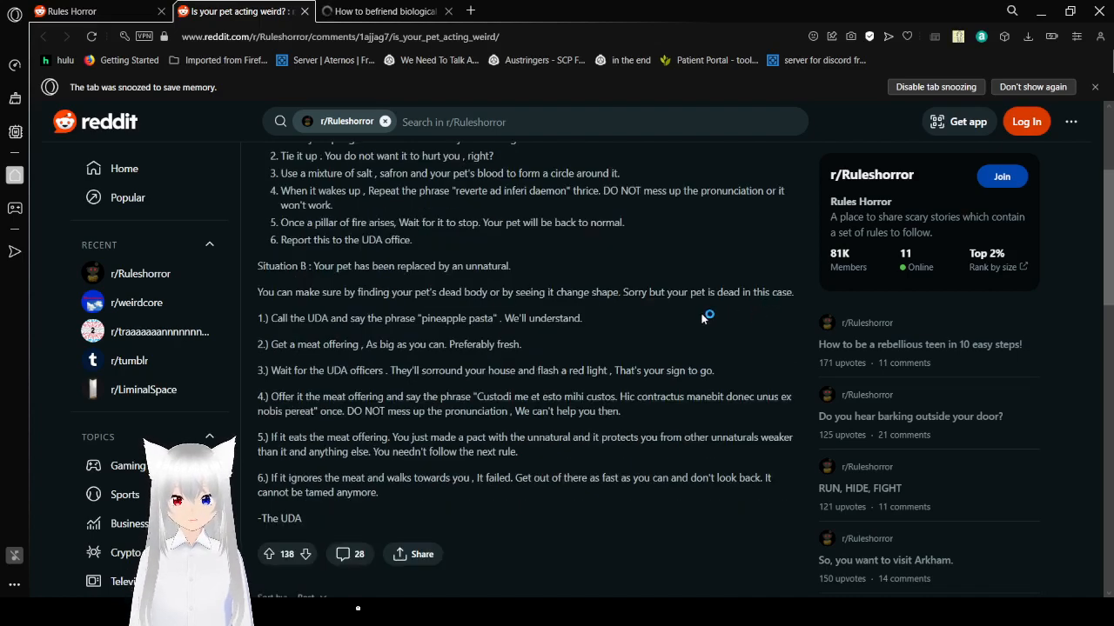
mouse_move(702, 319)
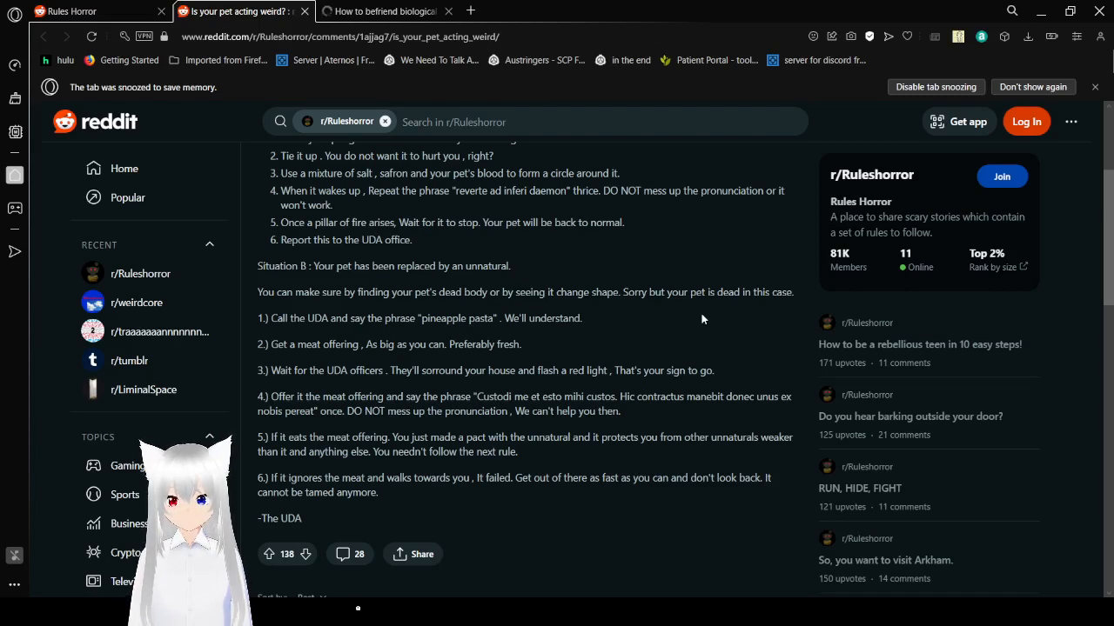
scroll(down, 3)
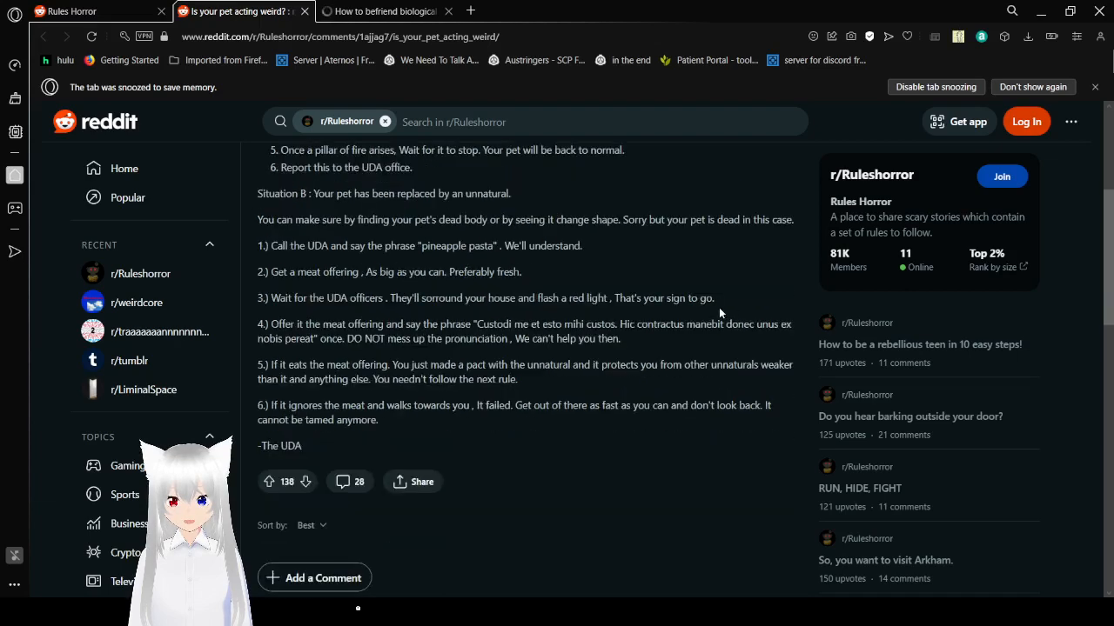
mouse_move(715, 349)
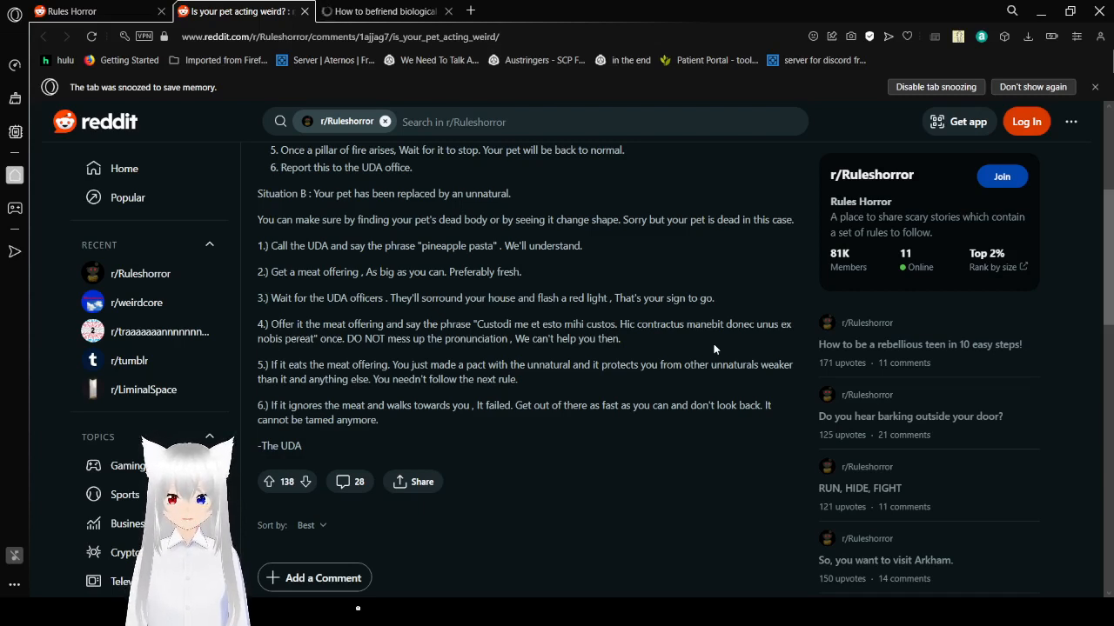
scroll(down, 3)
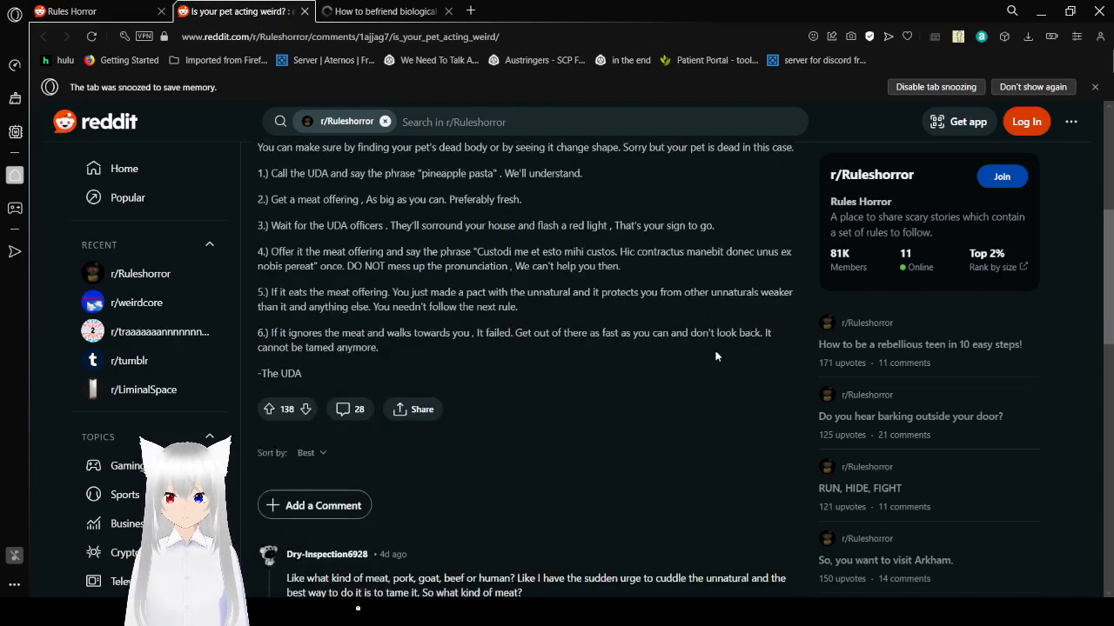
mouse_move(727, 381)
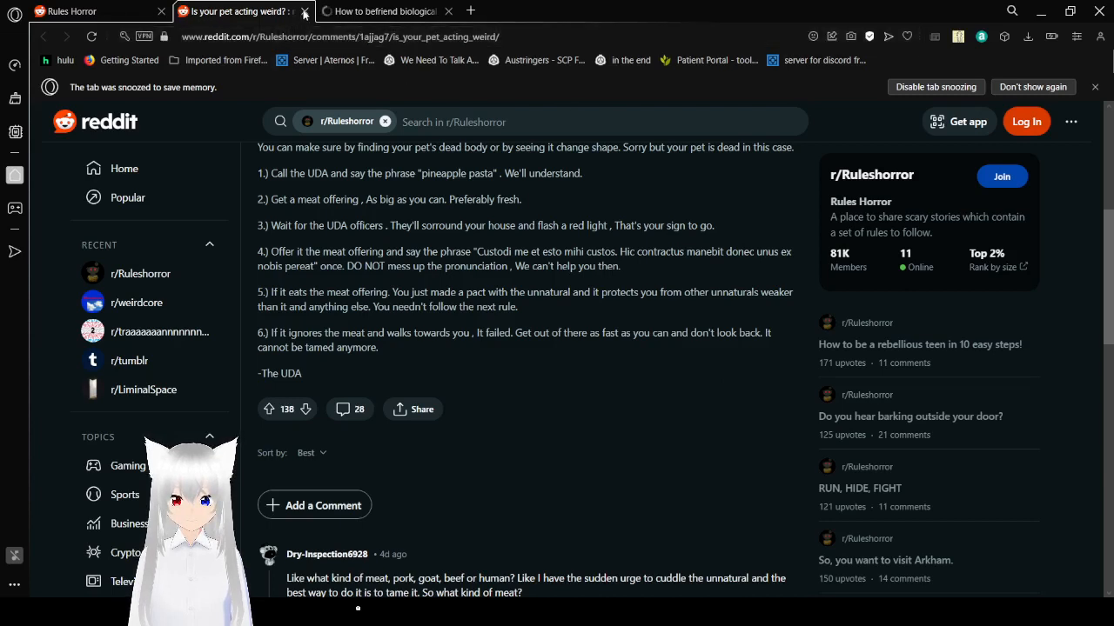
click(304, 10)
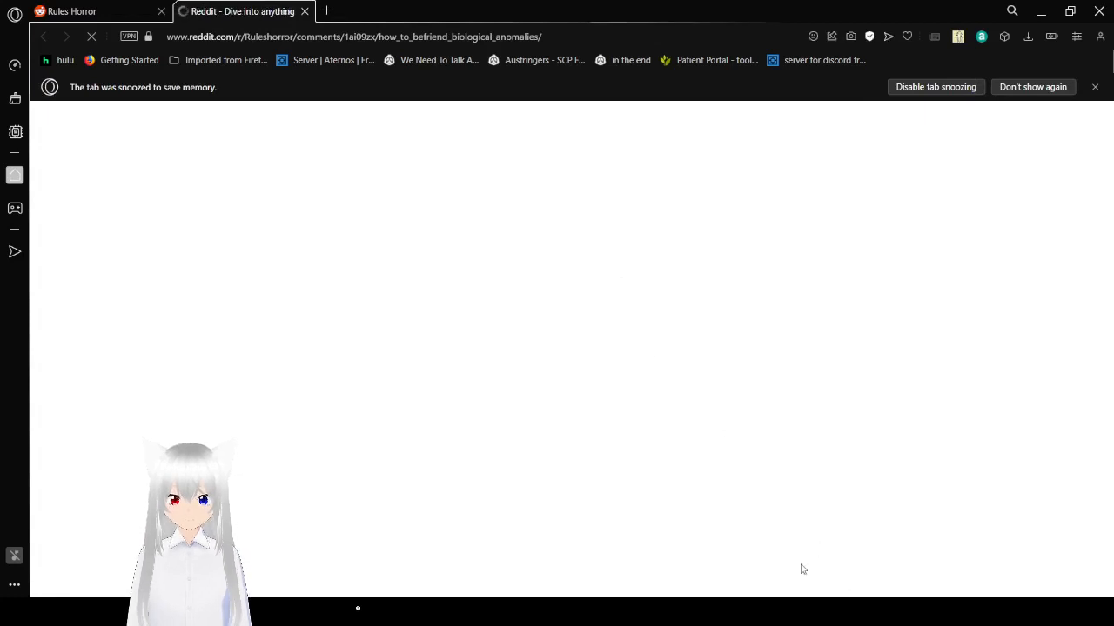
mouse_move(792, 561)
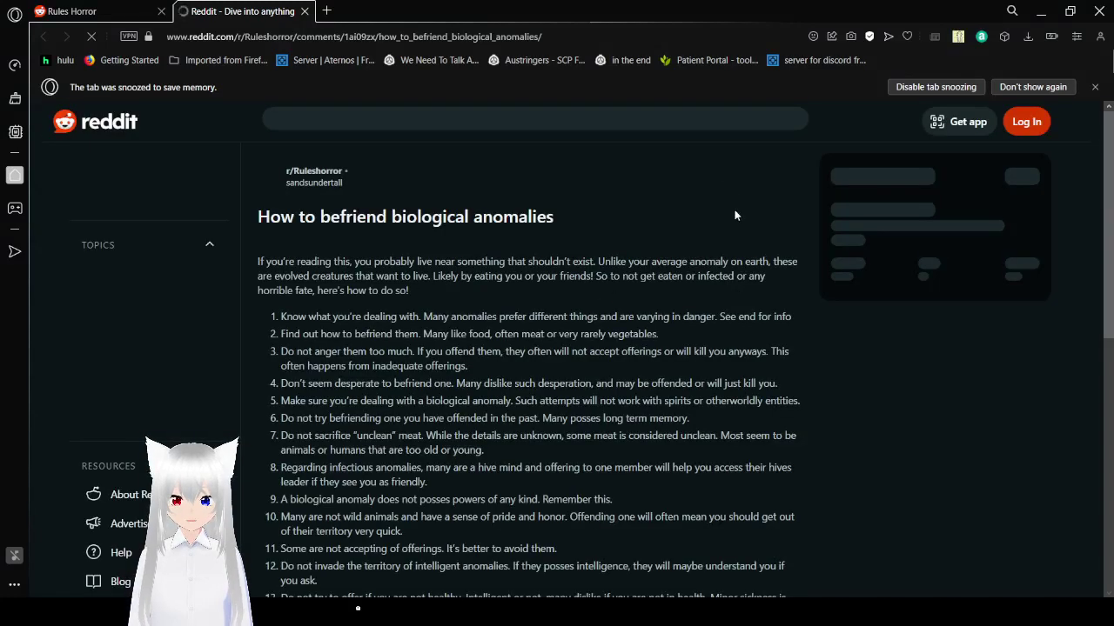
Read 'How to befriend biological anomalies' from the top through its numbered rules
scroll(down, 3)
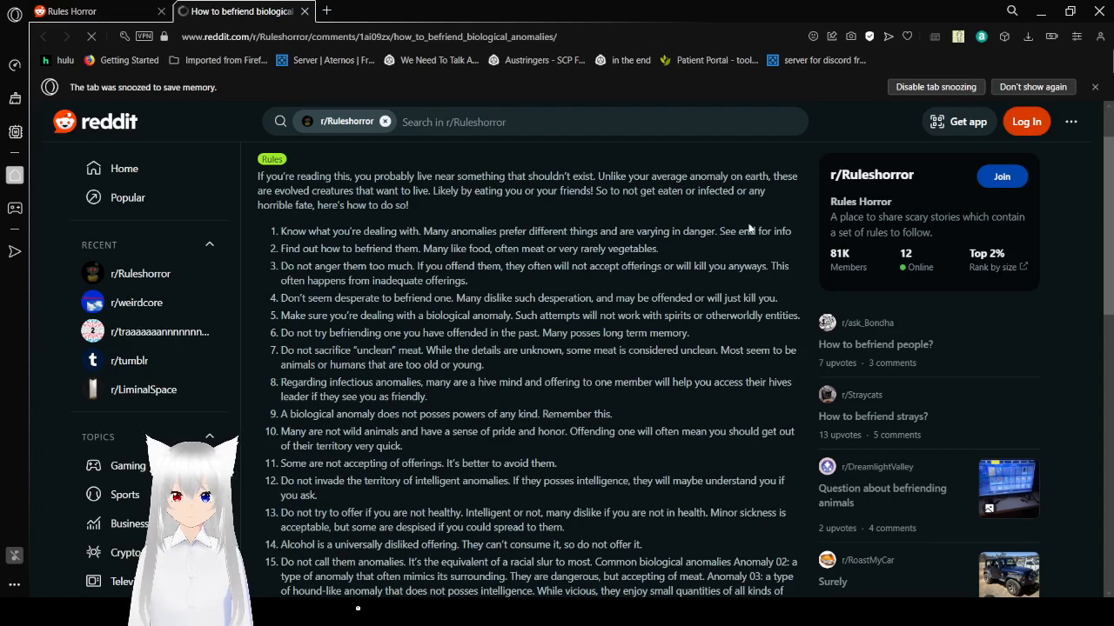
scroll(down, 3)
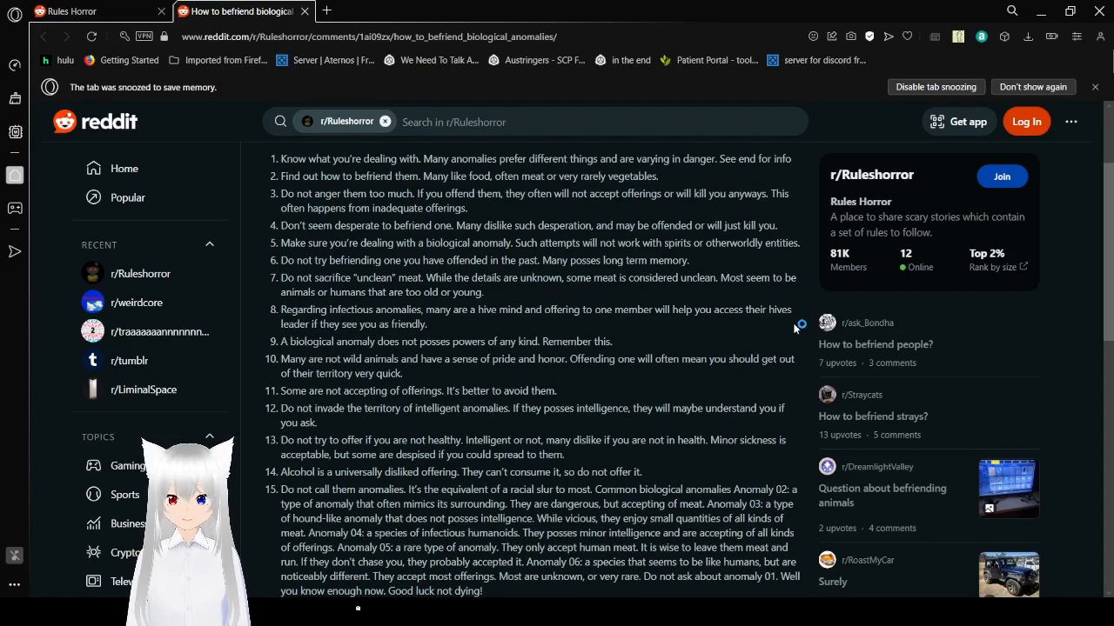
scroll(down, 3)
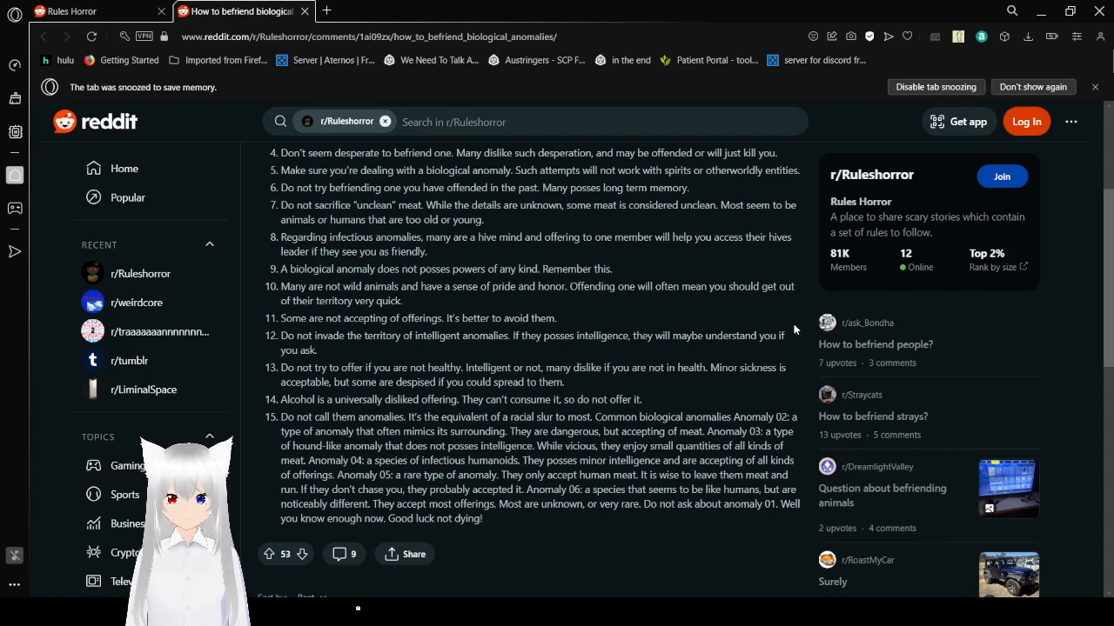
scroll(down, 3)
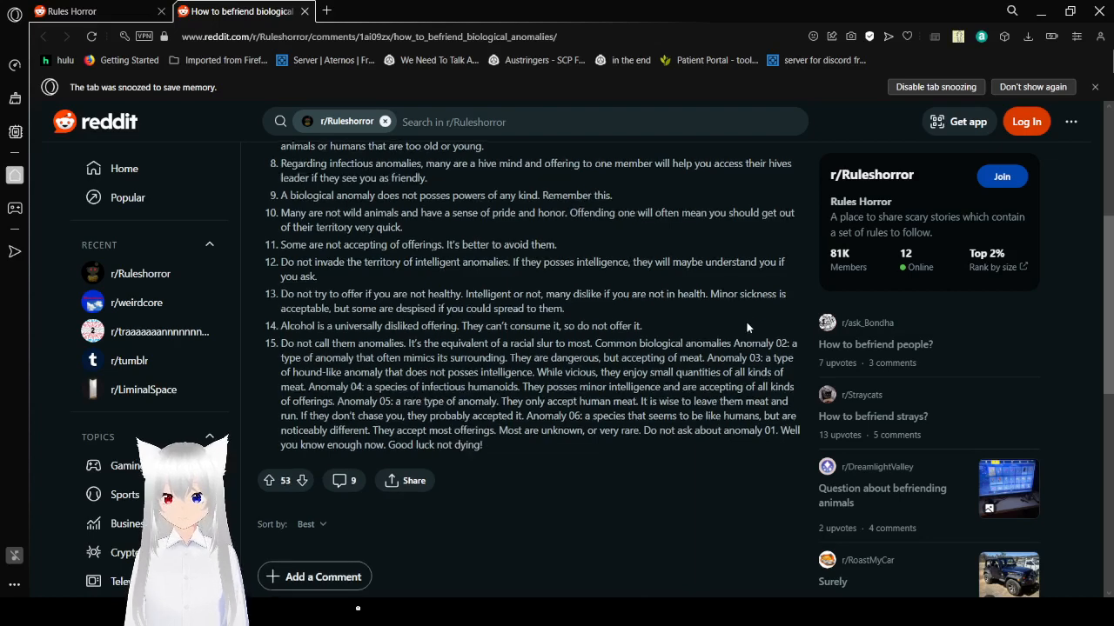
scroll(down, 3)
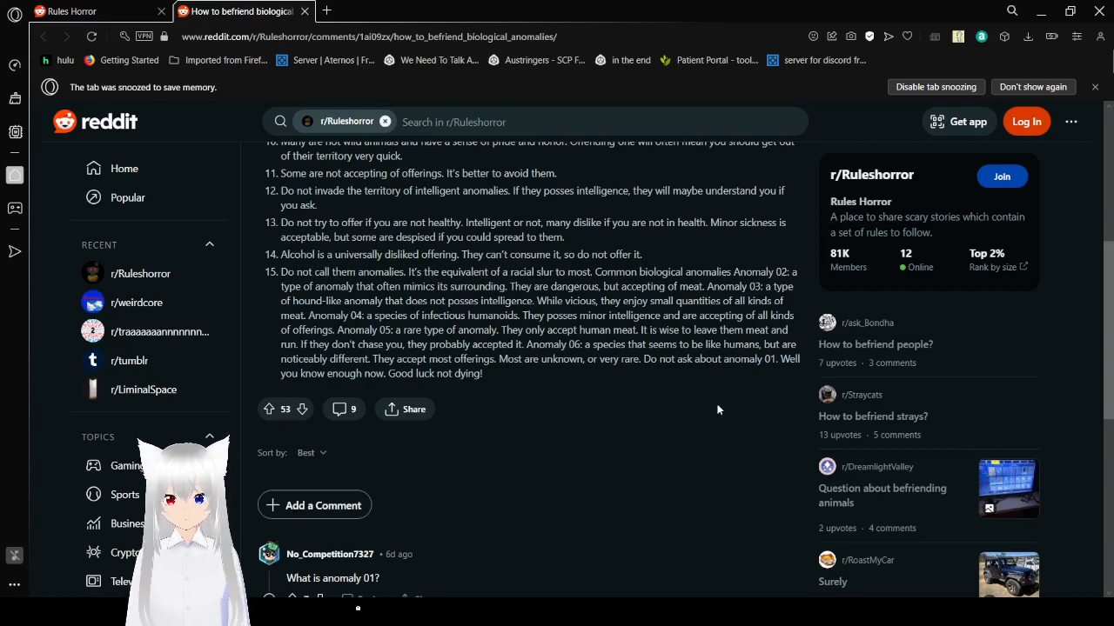
scroll(down, 3)
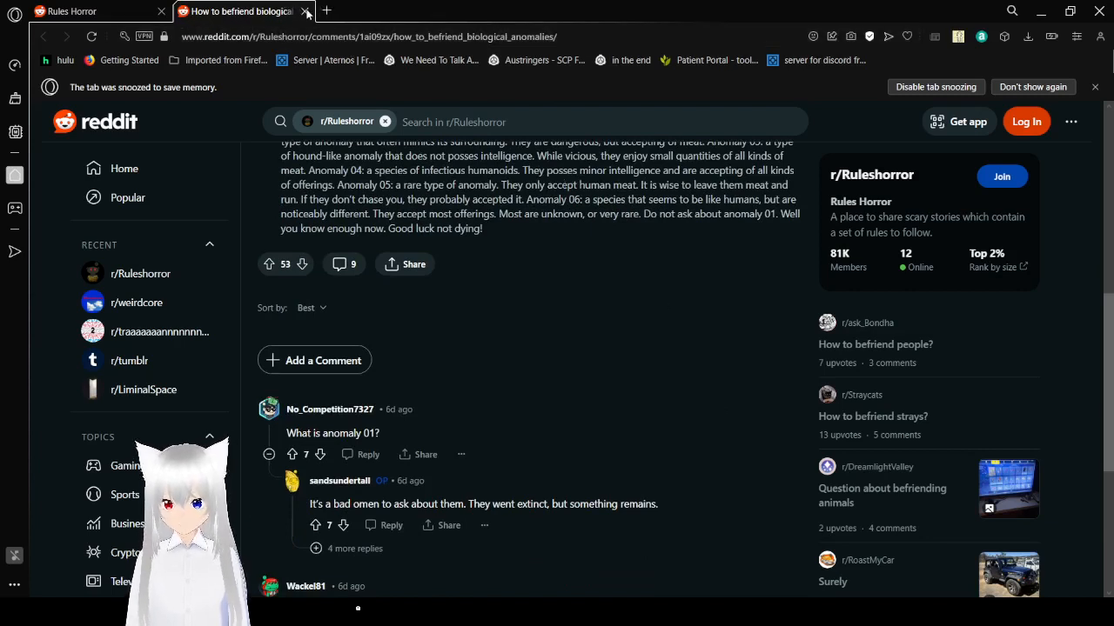
Close the 'How to befriend biological anomalies' tab, returning to r/Ruleshorror
click(305, 10)
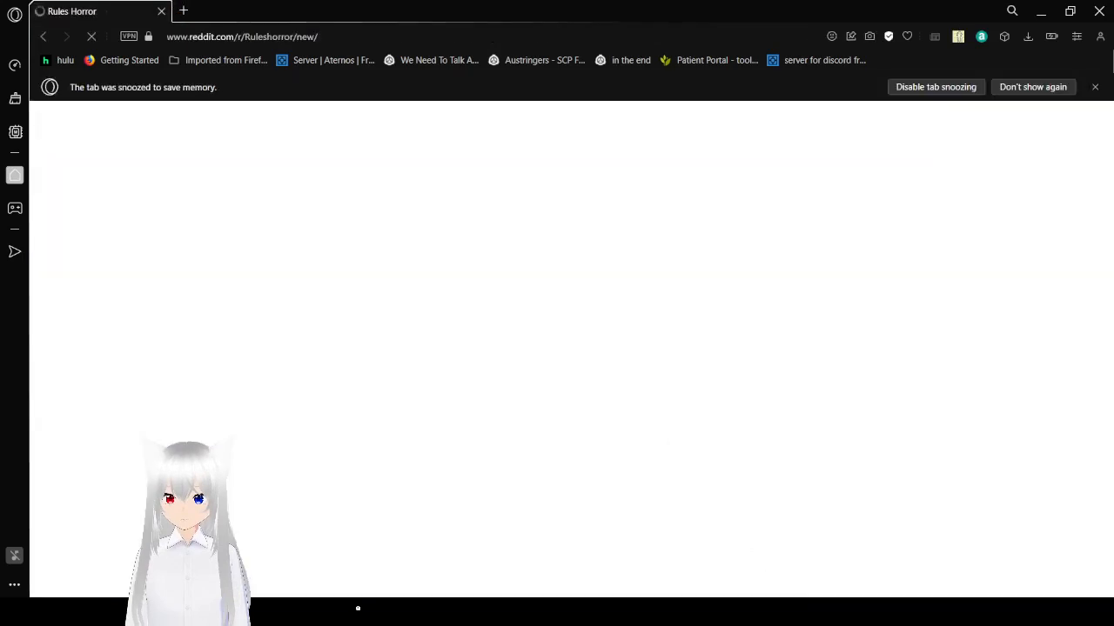